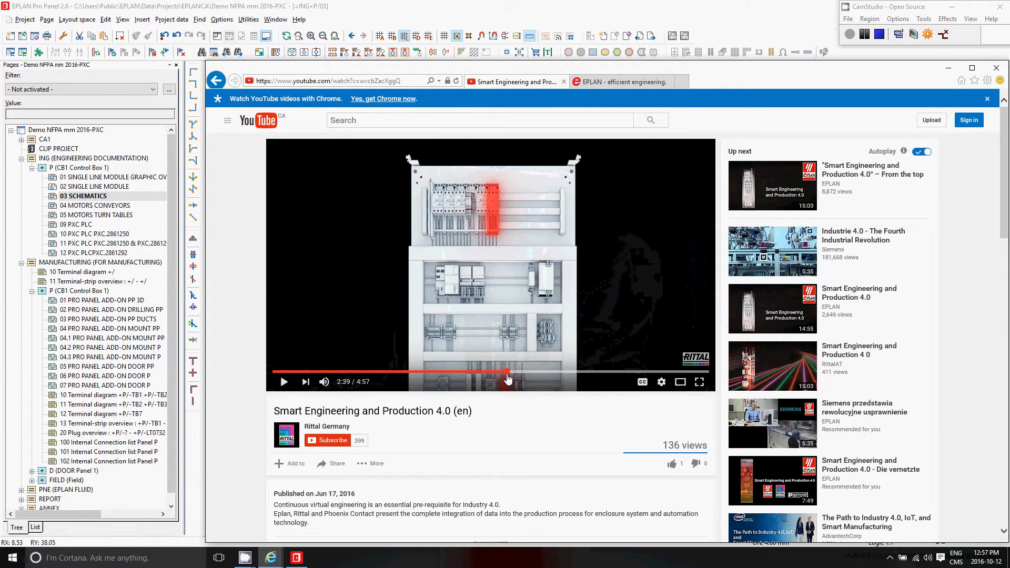
- Resume playback of the Smart Engineering and Production 4.0 video
left_click(283, 381)
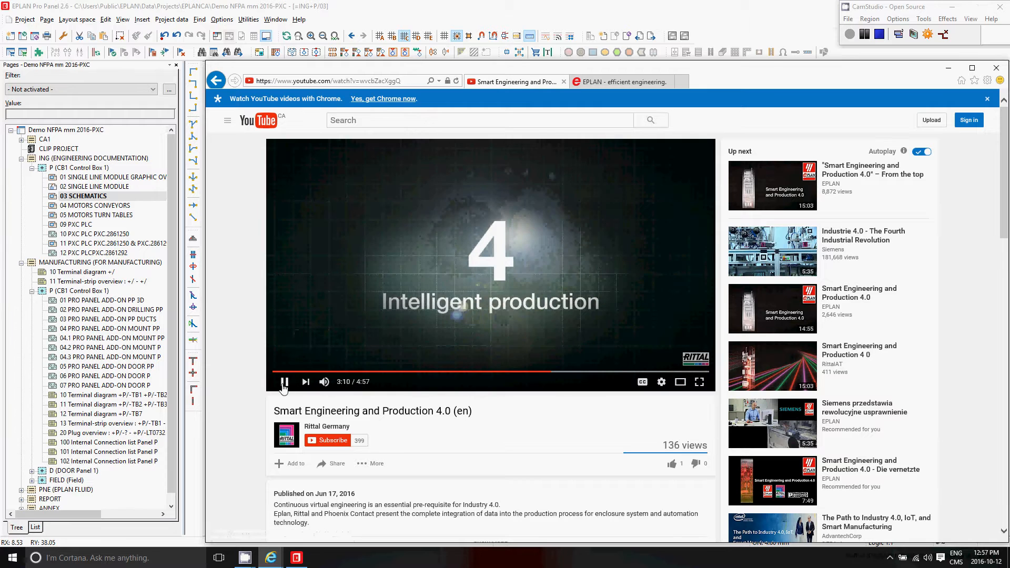
- Switch to the EPLAN schematic and review the 120 potential definition's properties
left_click(283, 380)
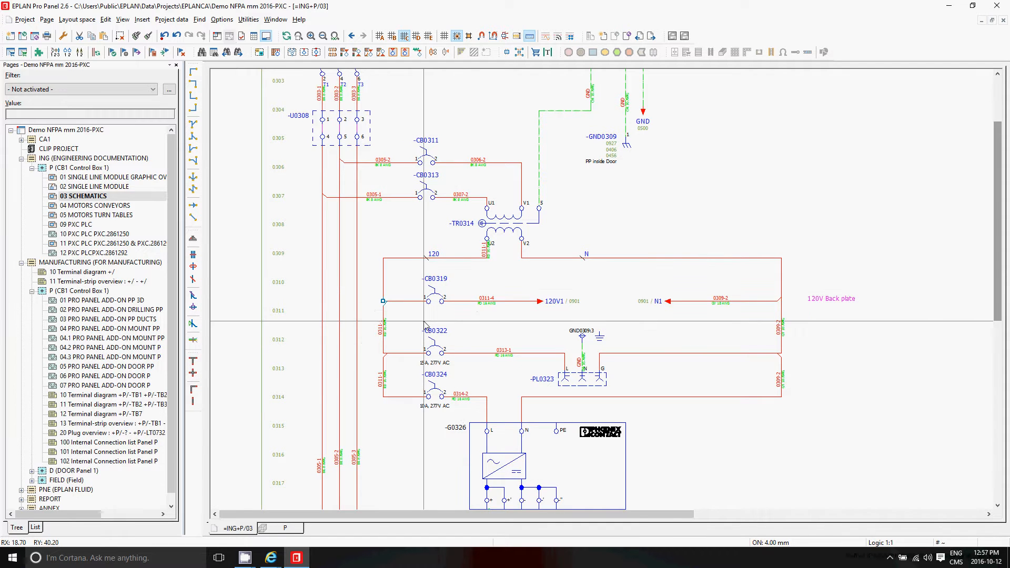
mouse_move(395, 349)
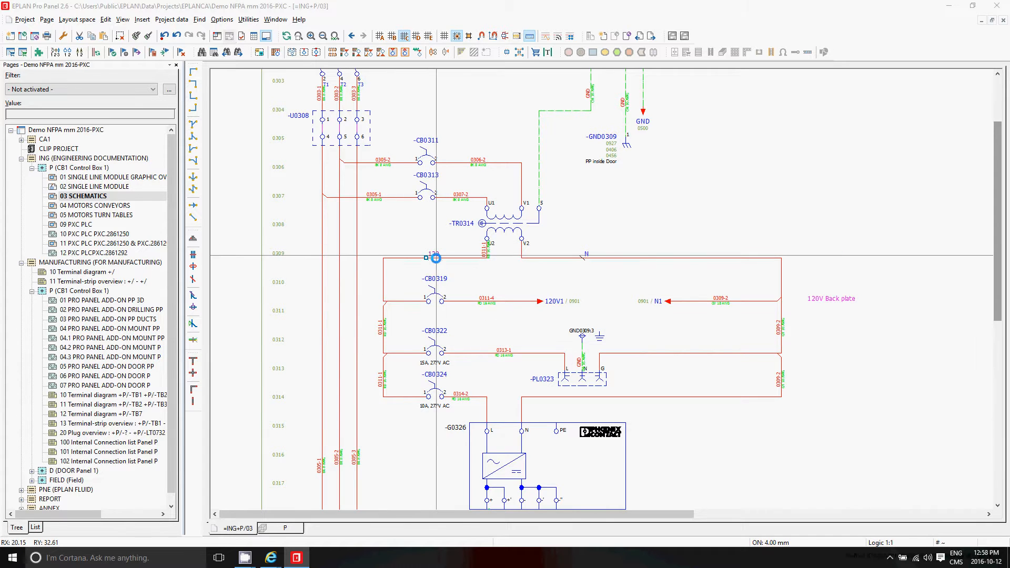
double_click(435, 258)
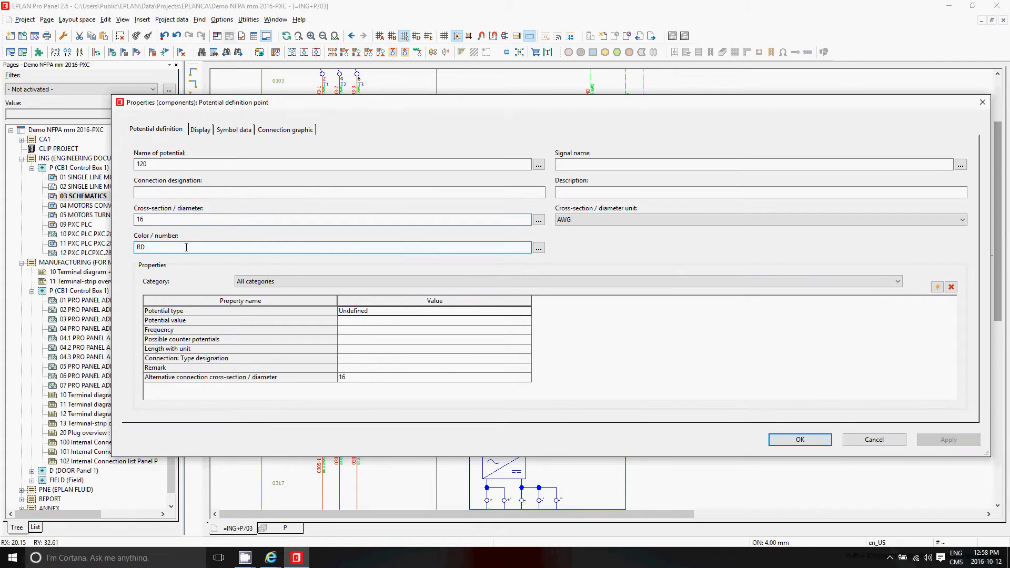
left_click(799, 440)
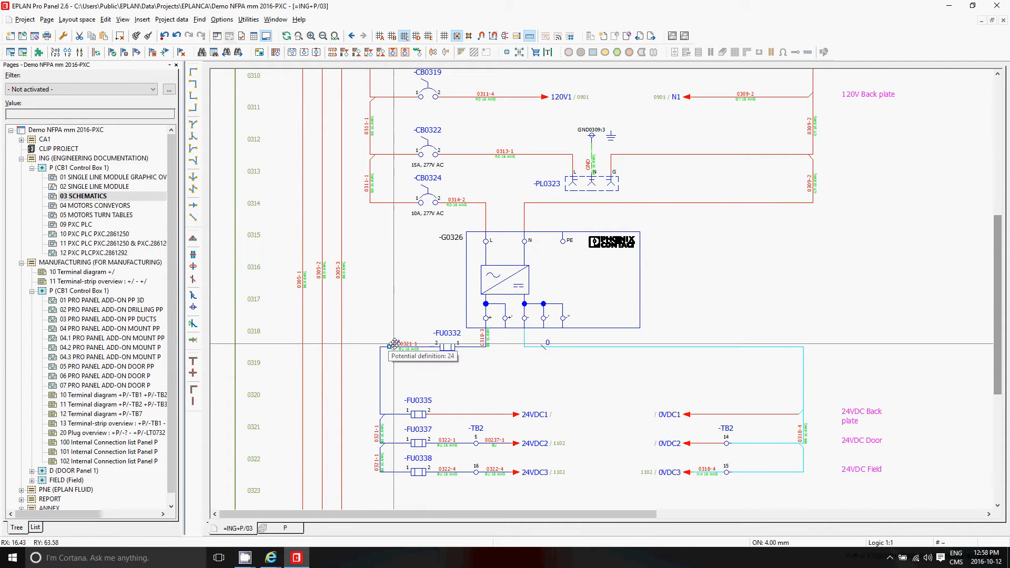
- Review the 24 potential definition and dismiss the connection definition properties
double_click(392, 345)
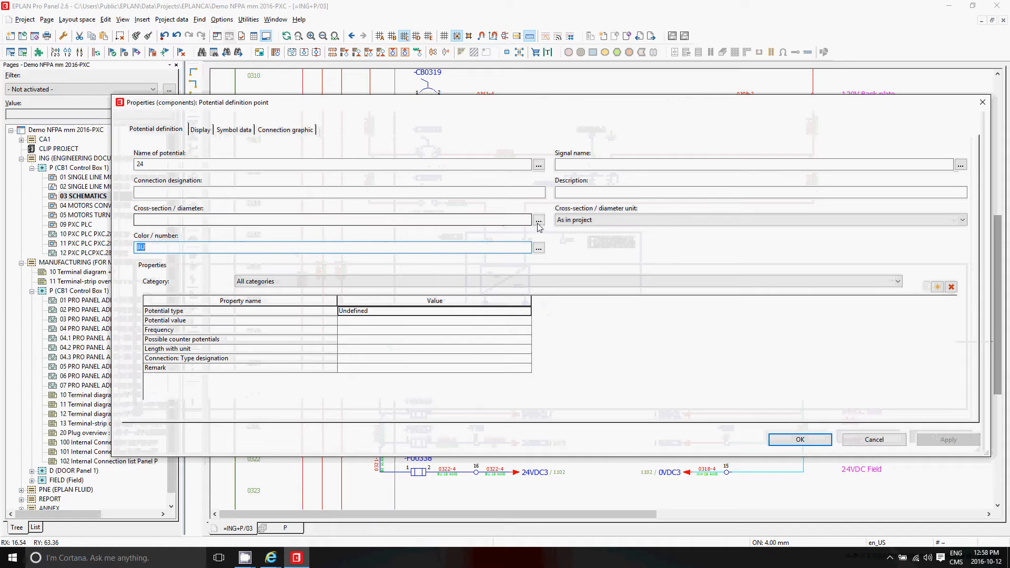
left_click(539, 220)
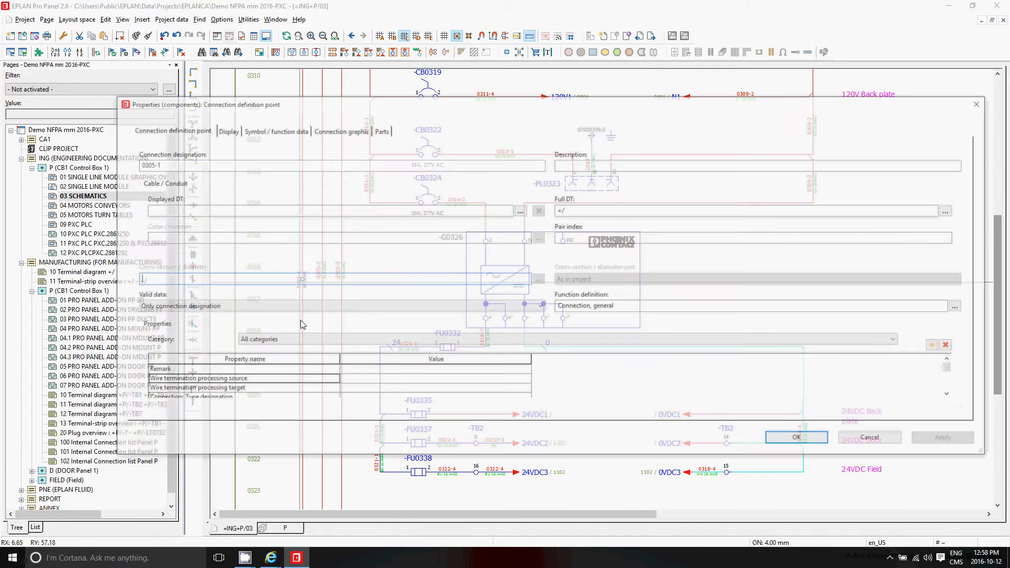
left_click(797, 437)
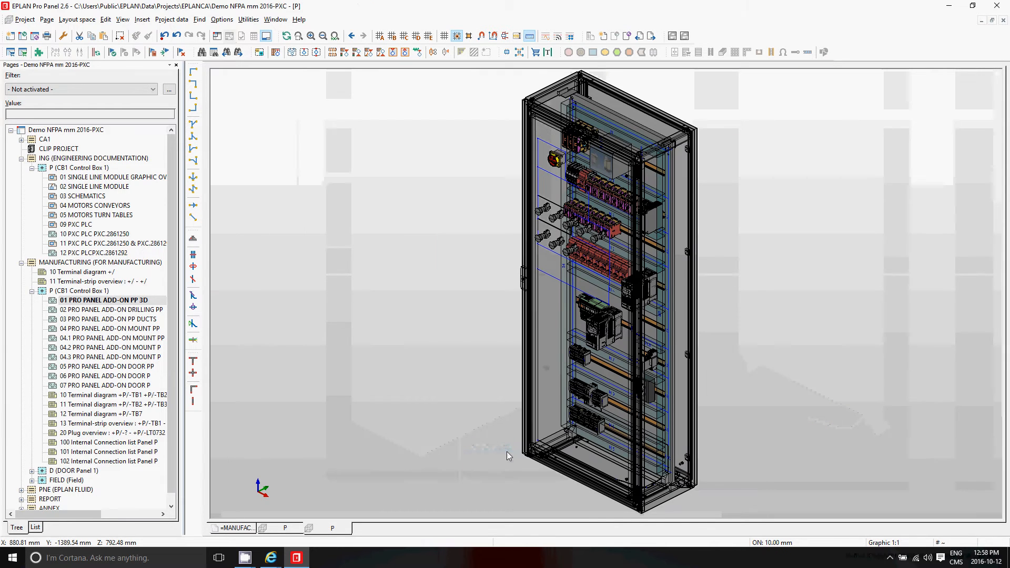
- Expand S1:Enclosure in the layout space tree and show the mounting panel's connection display
left_click(77, 19)
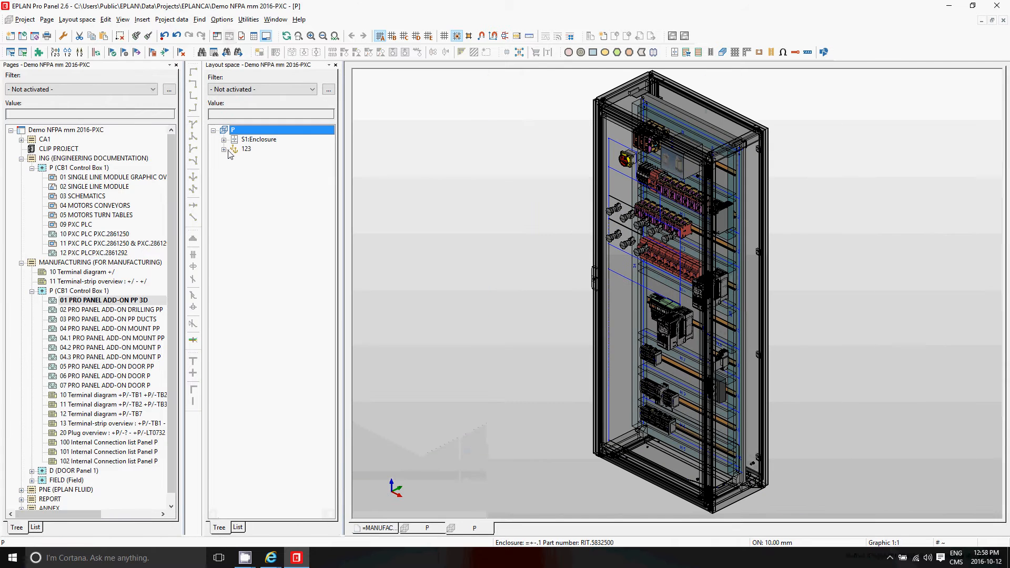
left_click(223, 139)
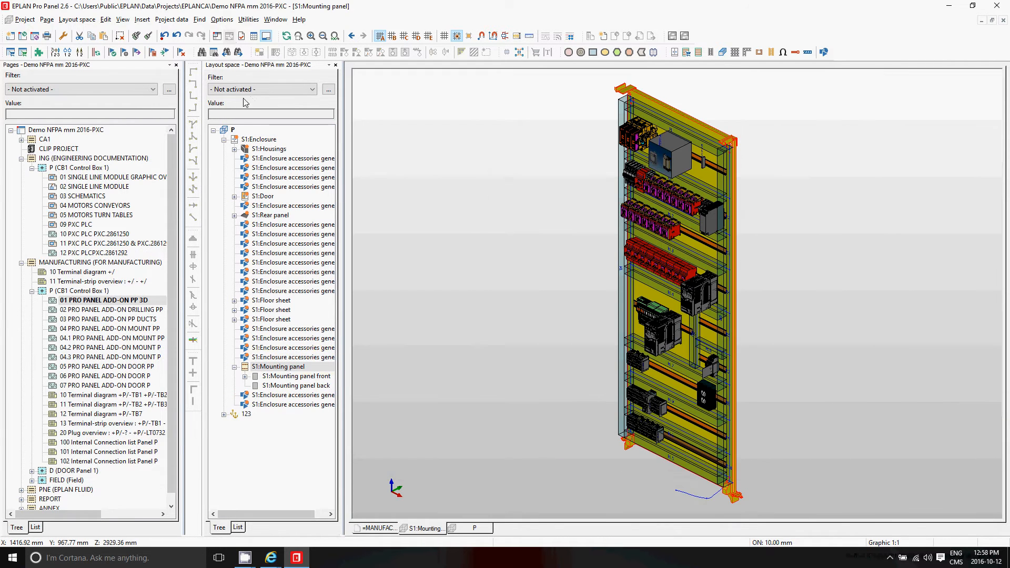
left_click(122, 19)
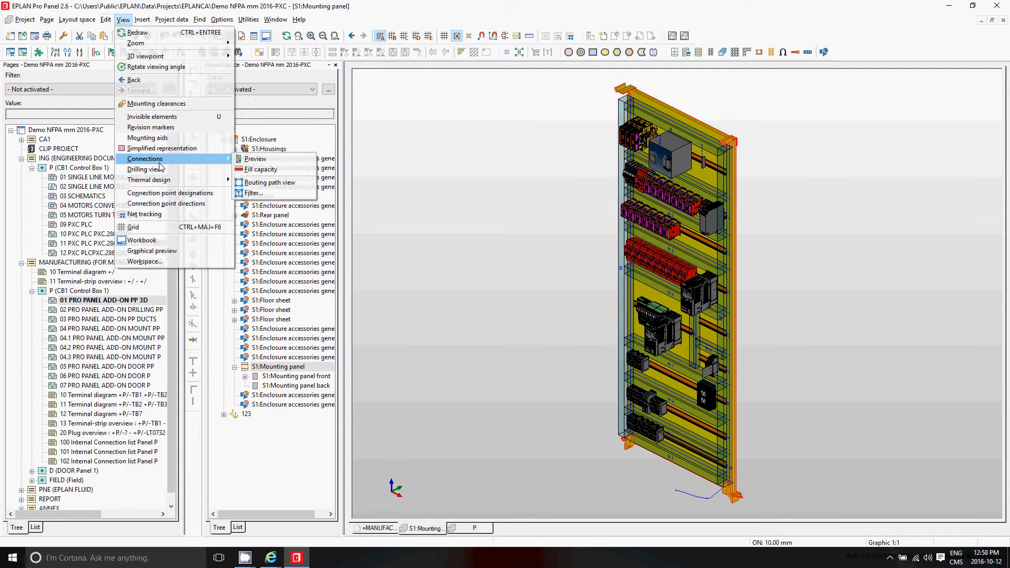
mouse_move(145, 55)
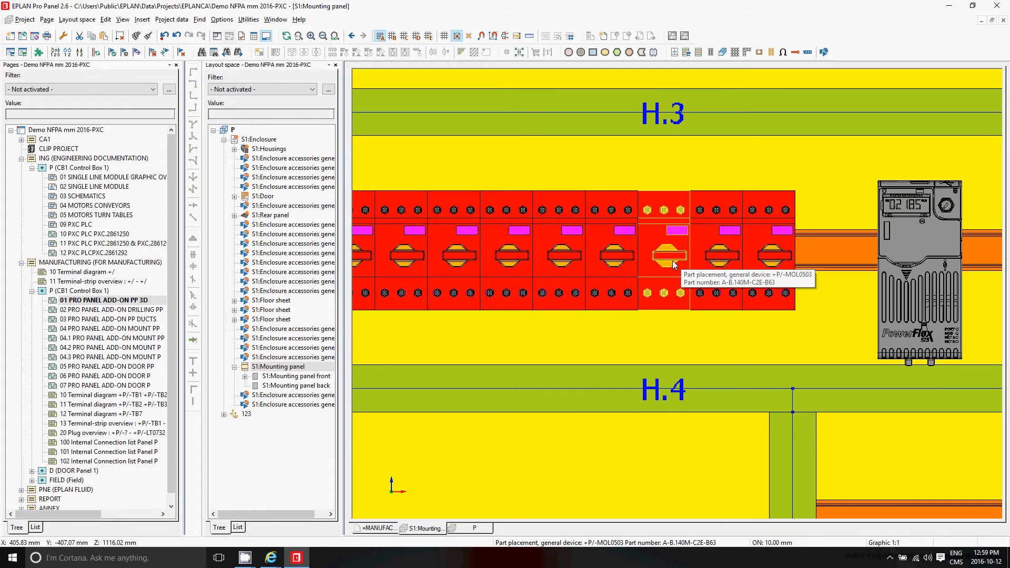
- Inspect a motor protection breaker's connection point pattern
double_click(670, 255)
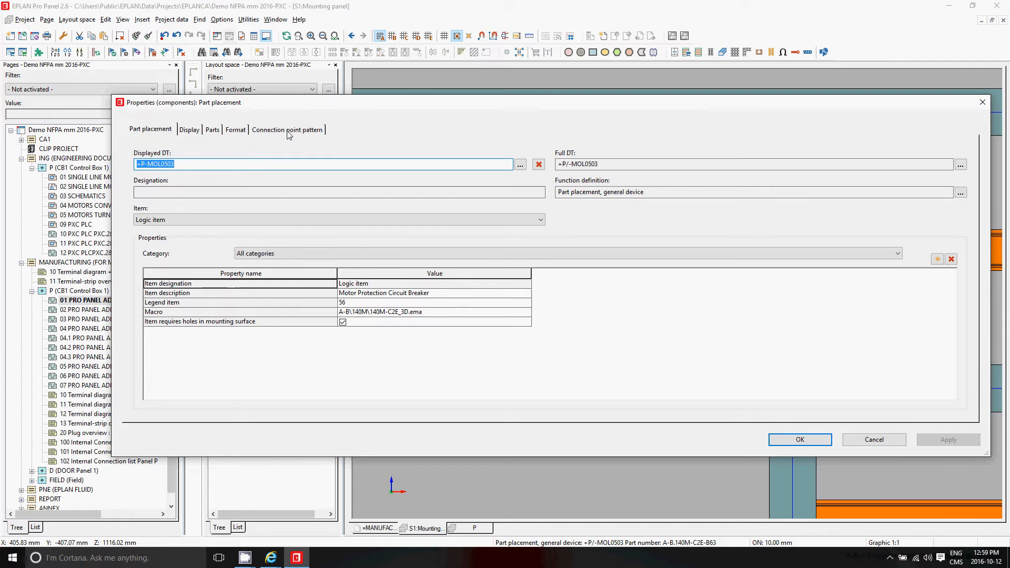
left_click(287, 128)
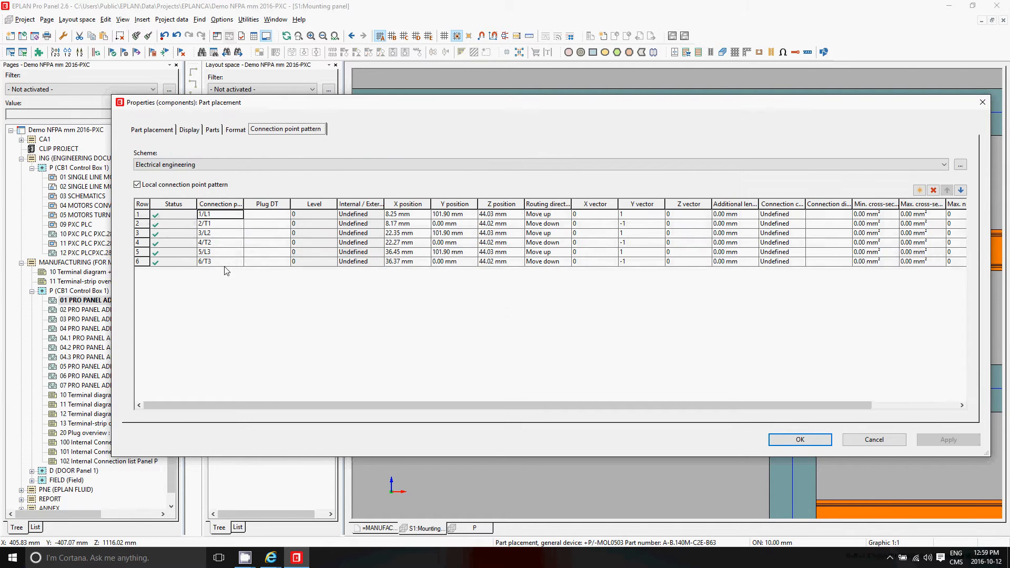
left_click(799, 439)
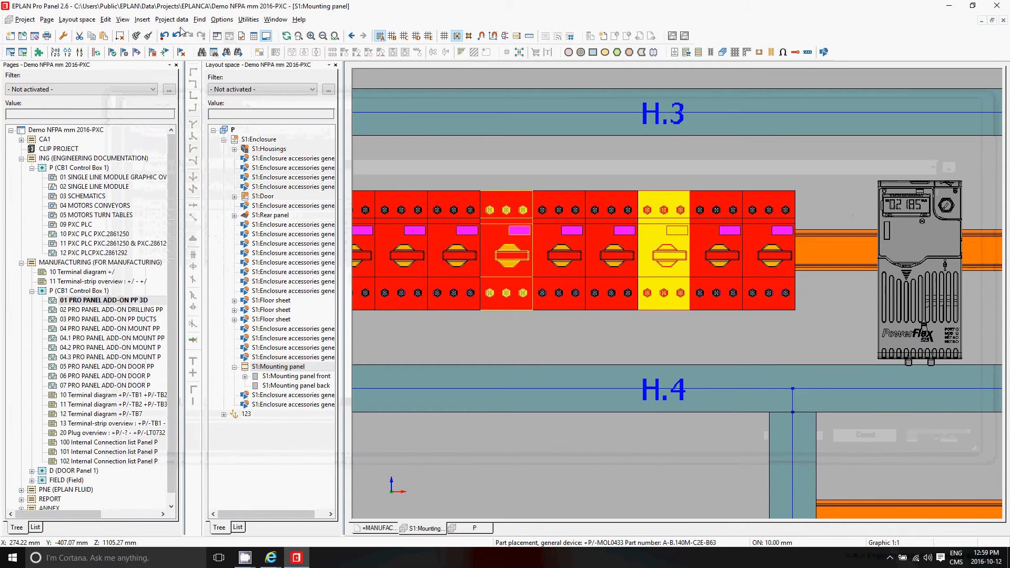
- Show routed wires, review the black 4 AWG wire's properties, and go to the 3D panel overview page
left_click(172, 19)
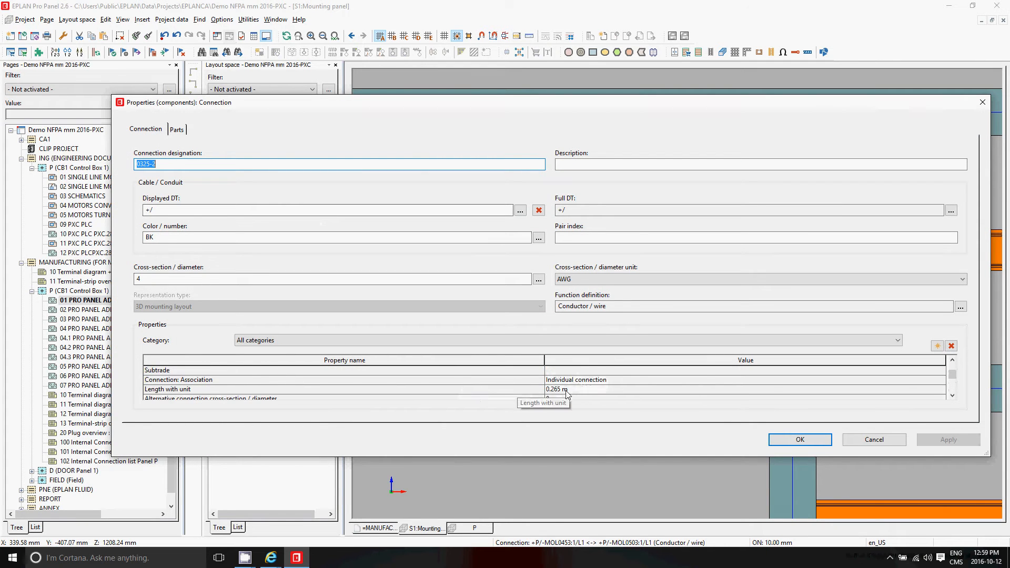
scroll("down", 3)
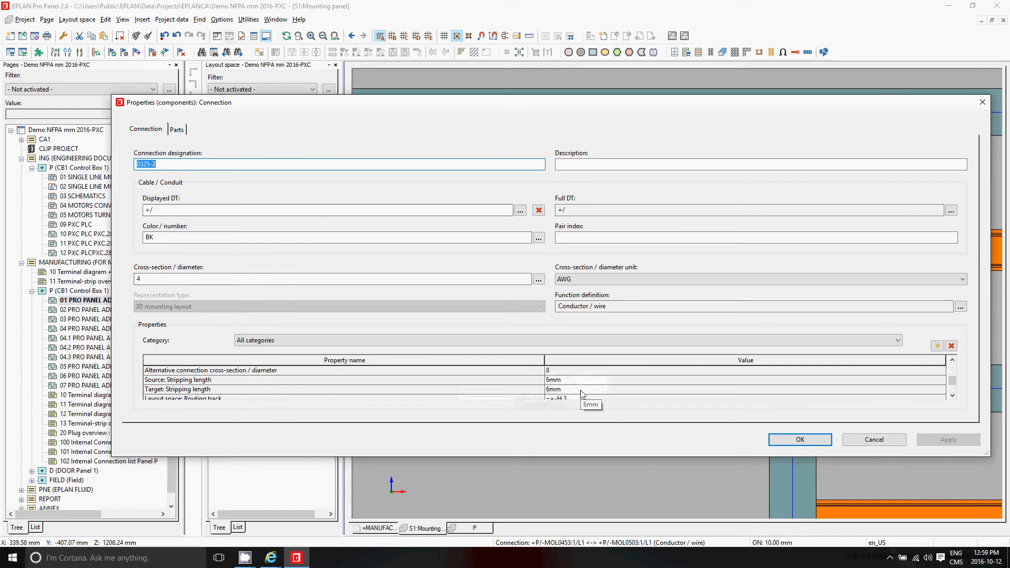
left_click(799, 440)
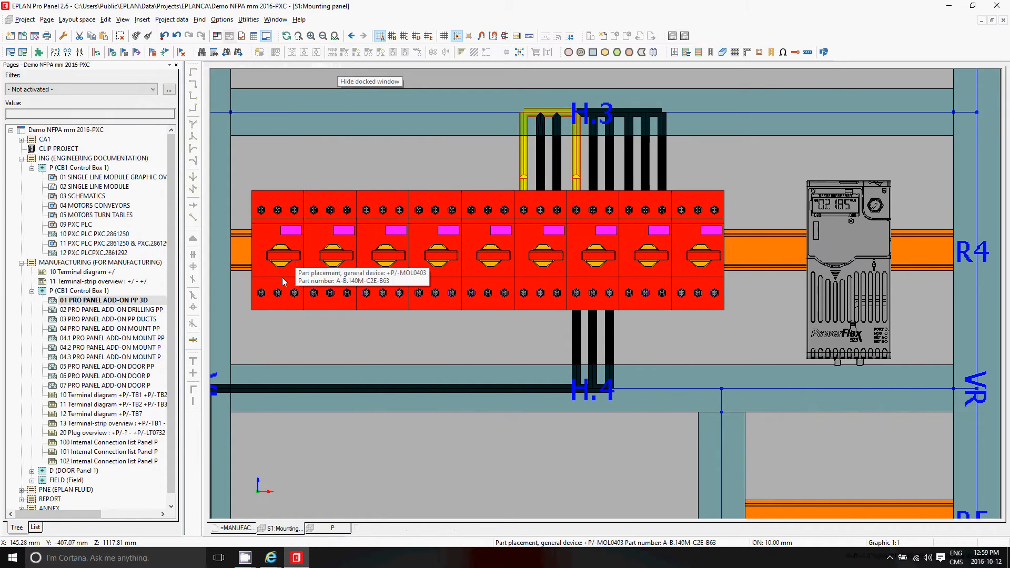
double_click(106, 300)
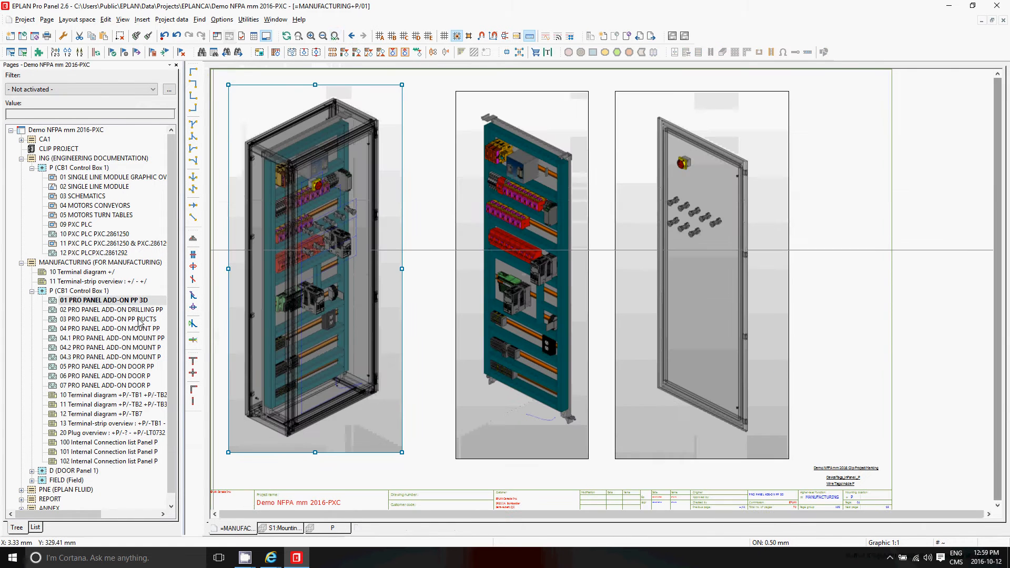
- View the PP DUCTS and MOUNT P pages, then select the 100 Internal Connection list page
left_click(108, 318)
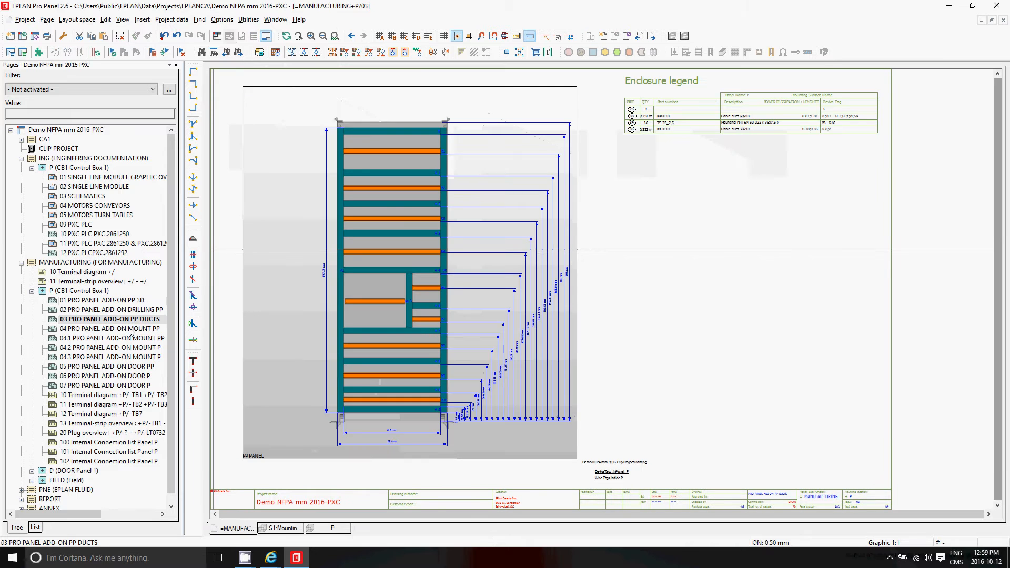
left_click(111, 328)
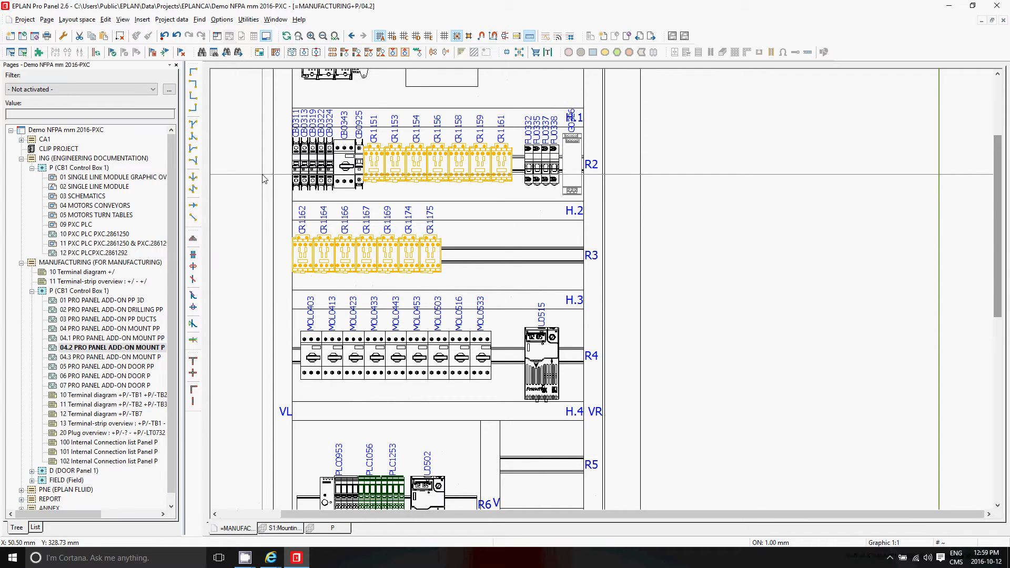
left_click(109, 442)
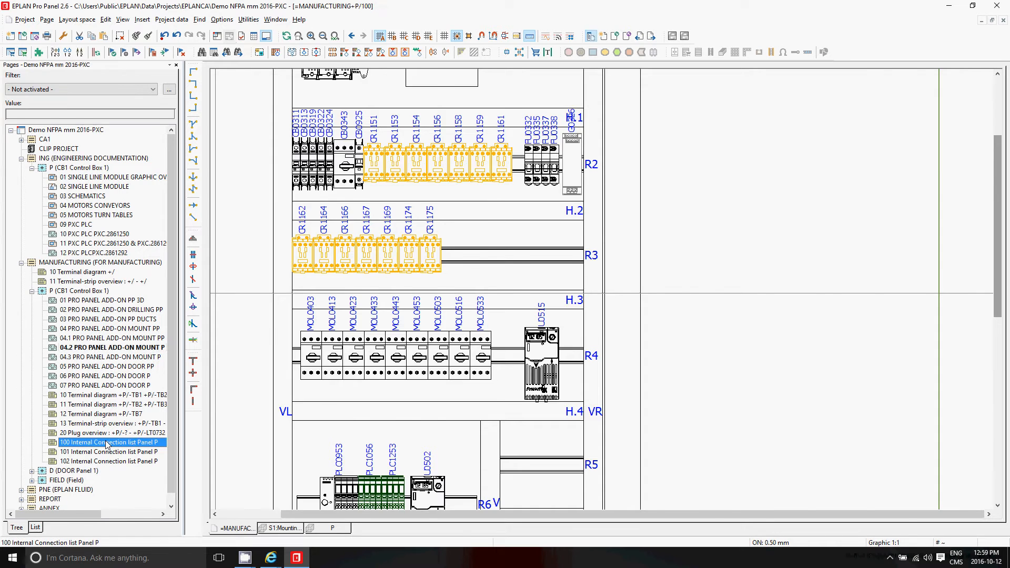
- View the Panel P wire list and its report template settings under Utilities > Reports
double_click(107, 442)
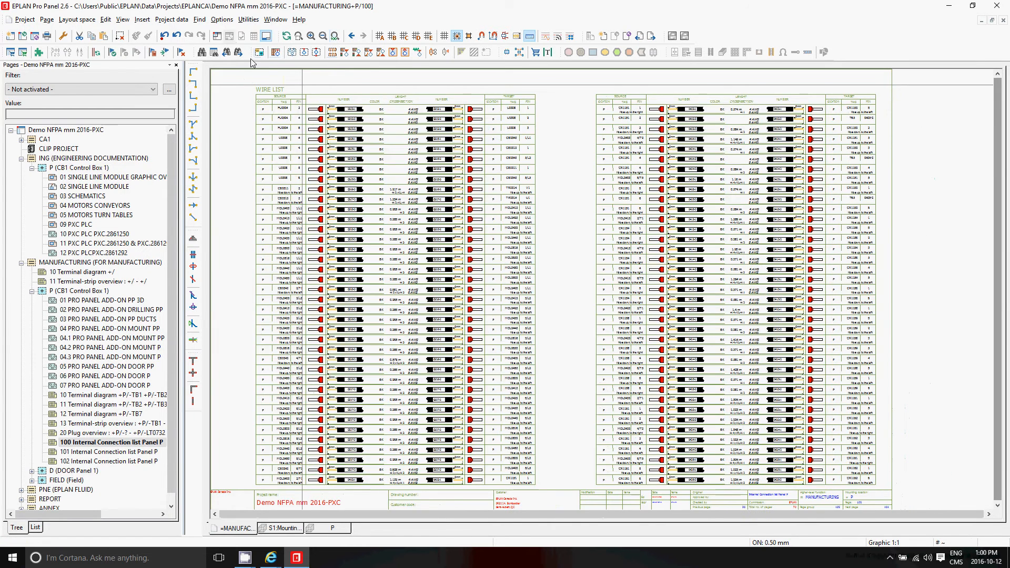
mouse_move(172, 19)
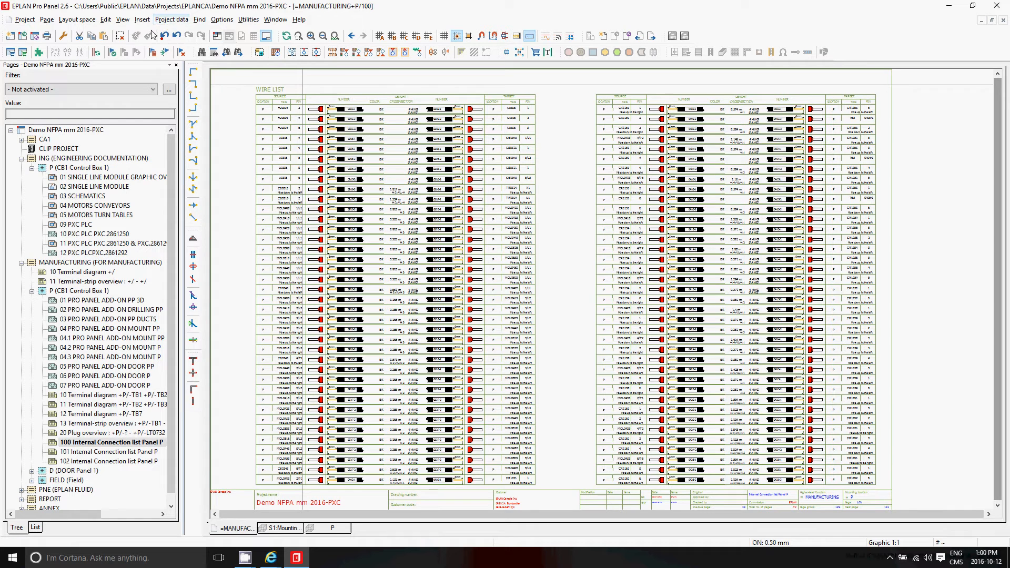
left_click(46, 19)
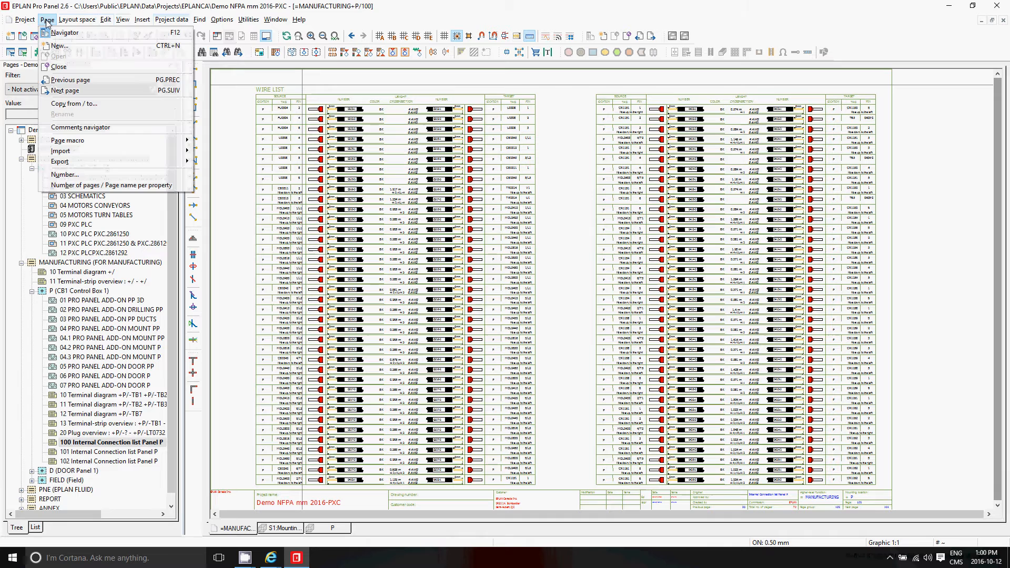
left_click(248, 19)
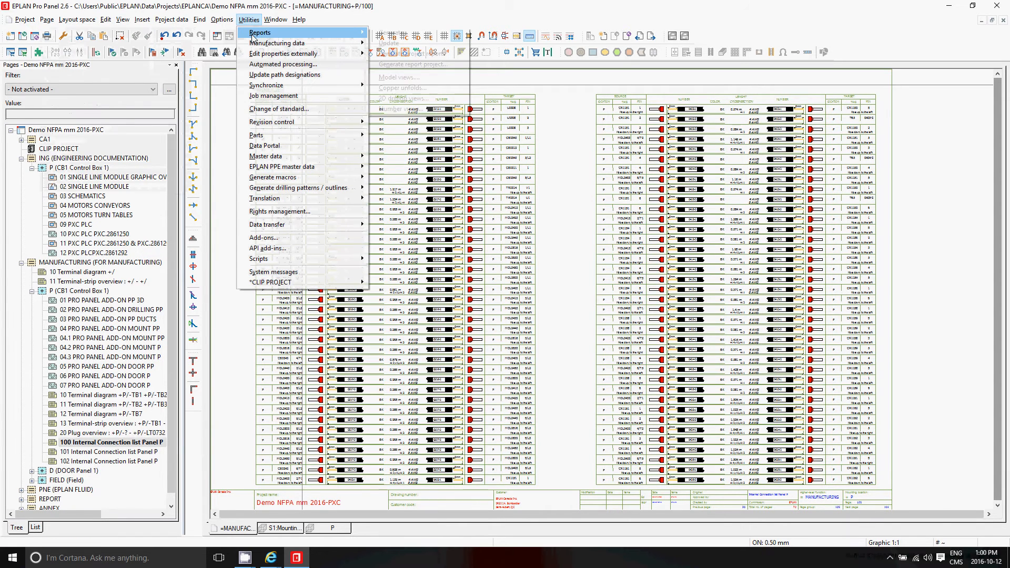
left_click(259, 32)
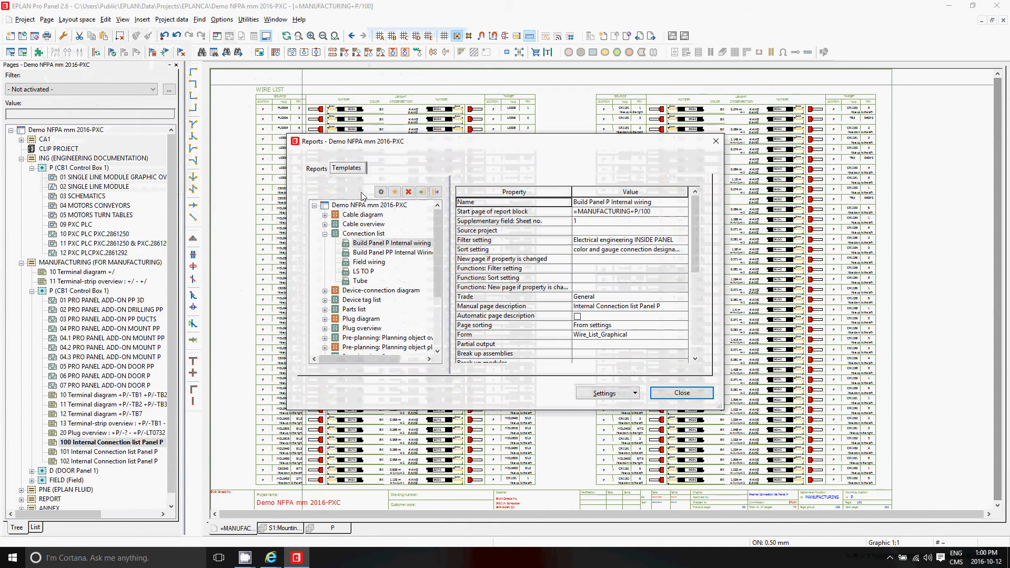
left_click(391, 243)
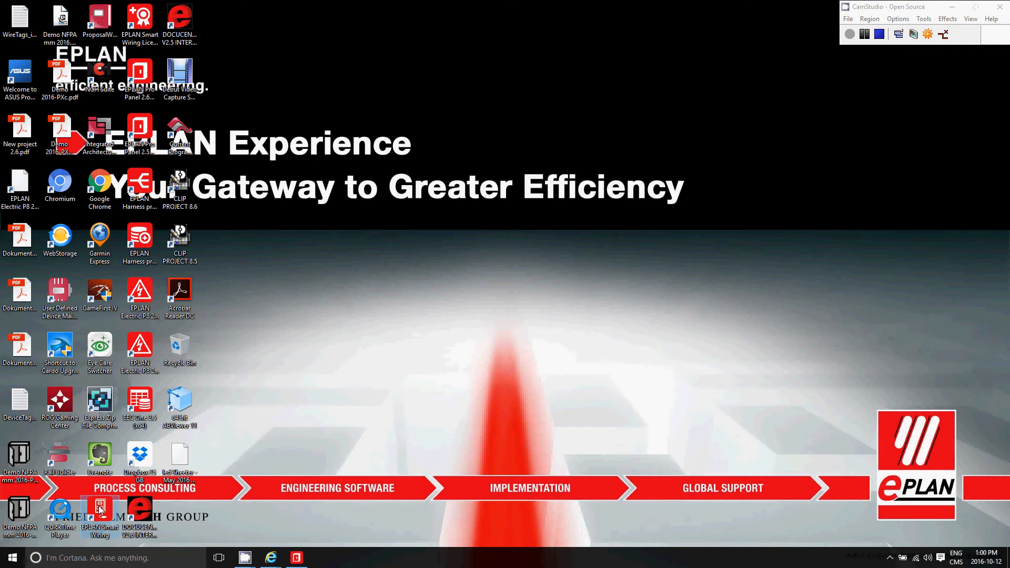
- Start the Demo NFPA mm 2016-PXC.epdz project from the D:/DATA/ folder
left_click(99, 509)
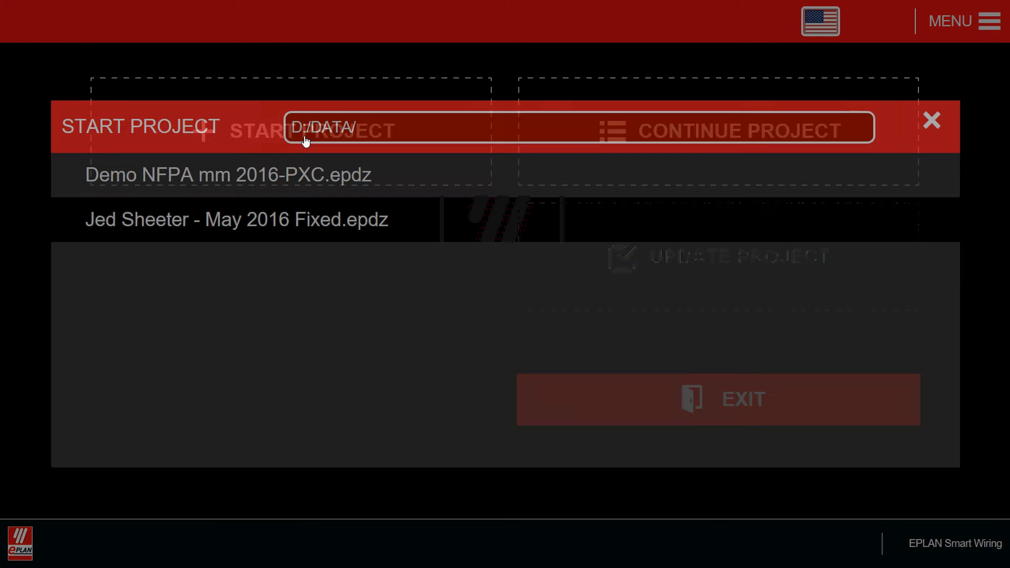
left_click(931, 120)
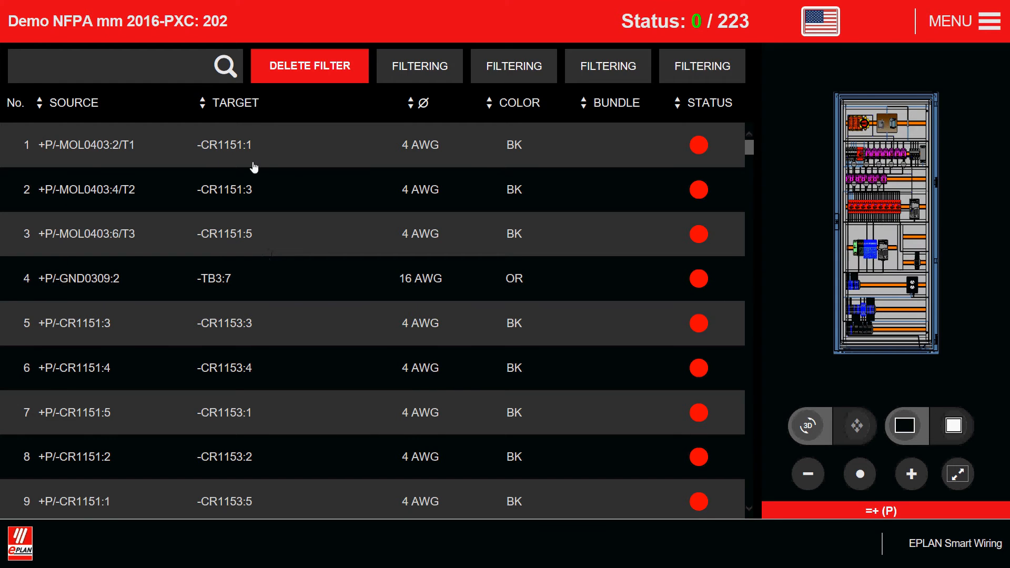
mouse_move(103, 153)
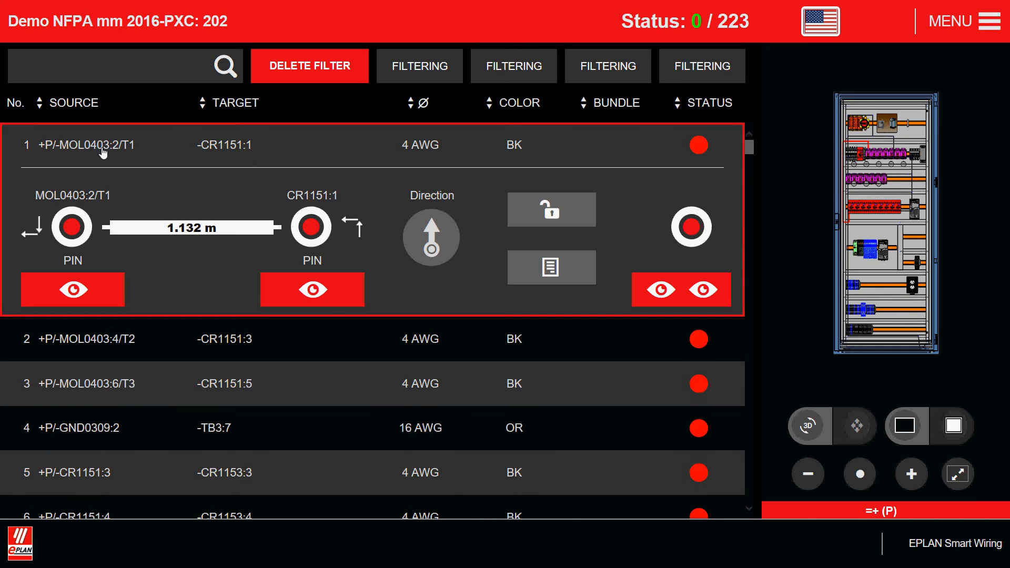
- Expand wire 1 (MOL0403:2/T1 to CR1151:1) and highlight its source pin in the 3D cabinet
left_click(73, 289)
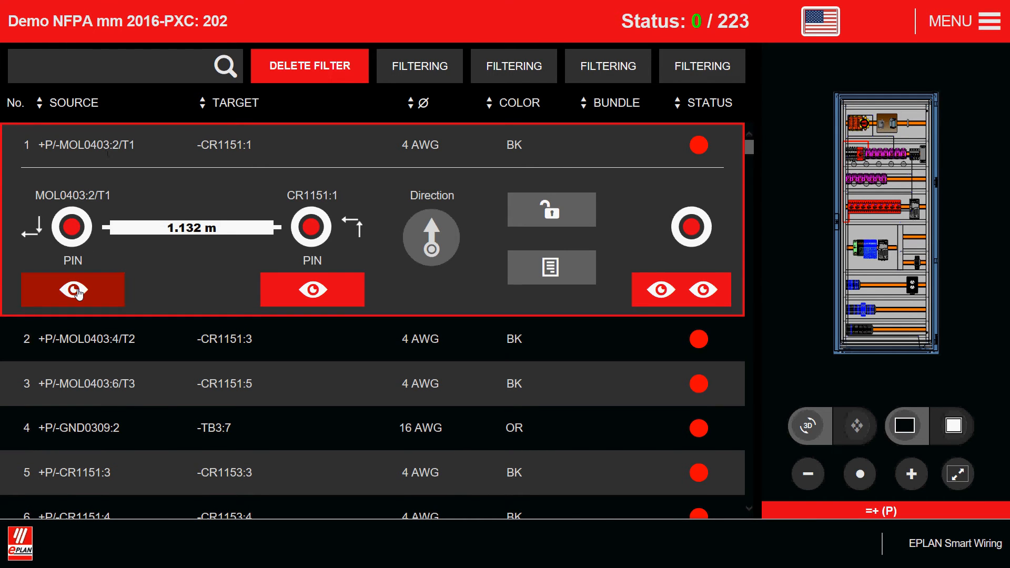
left_click(312, 289)
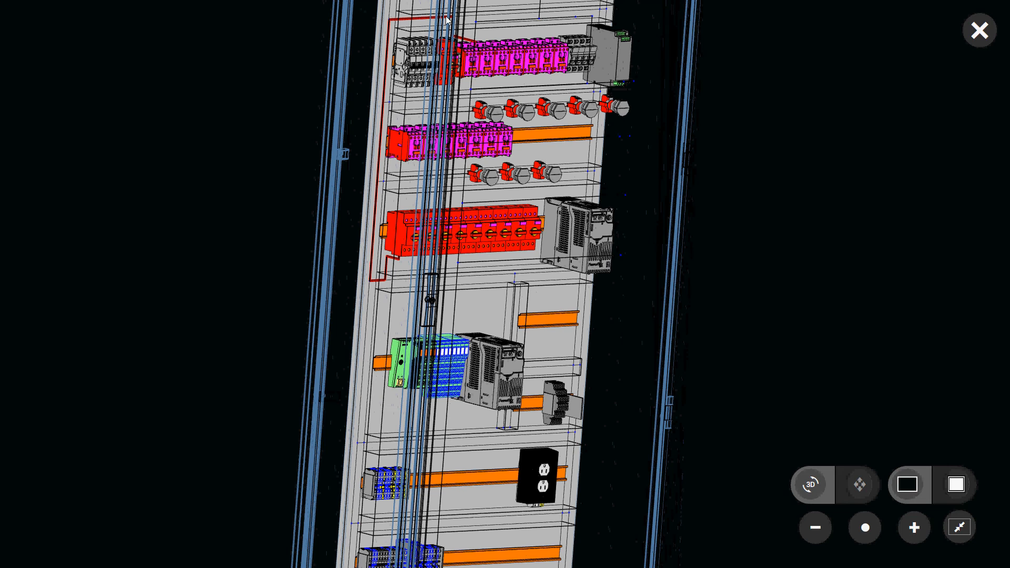
mouse_move(849, 460)
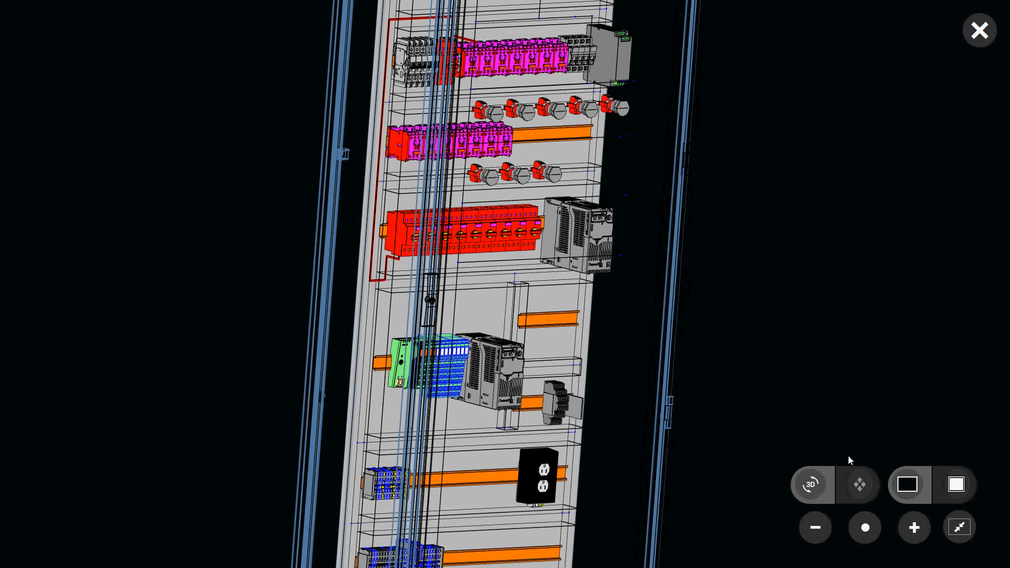
- Close the full-screen 3D cabinet view to return to the wire list
left_click(979, 30)
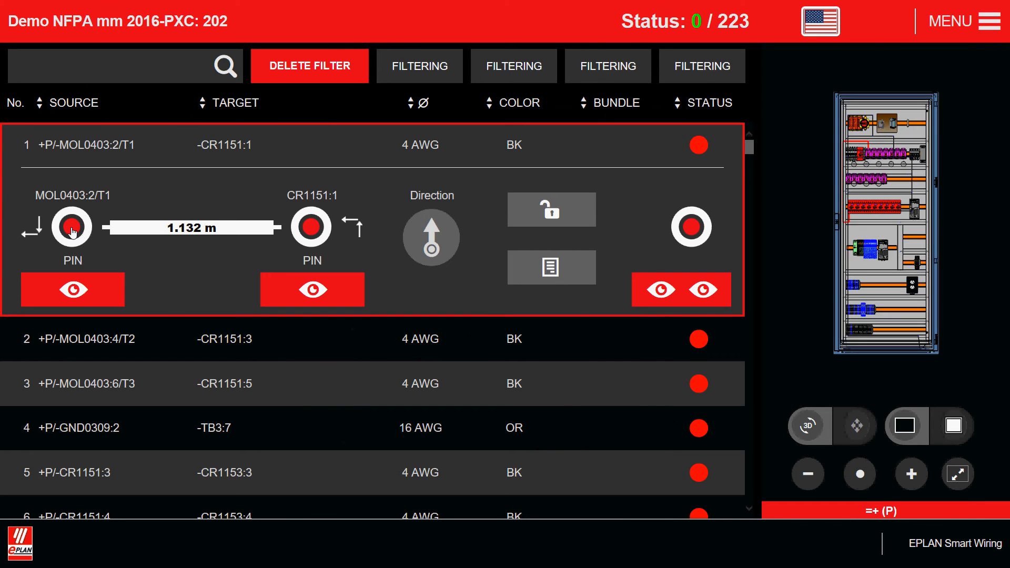
- Mark wires 1-3 as installed (3 of 223) and locate the CR1151:3 pin in the layout
left_click(71, 228)
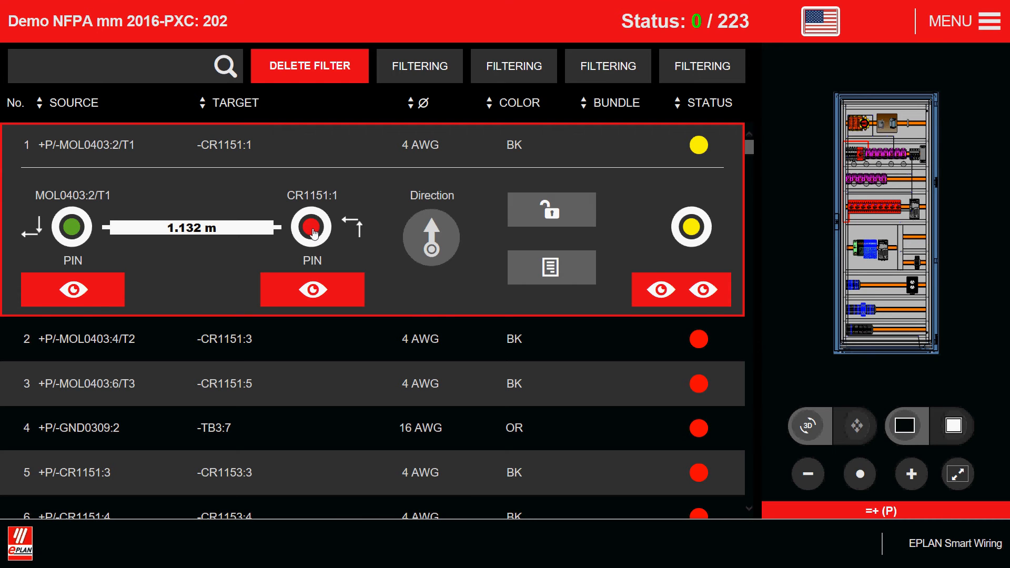
left_click(698, 146)
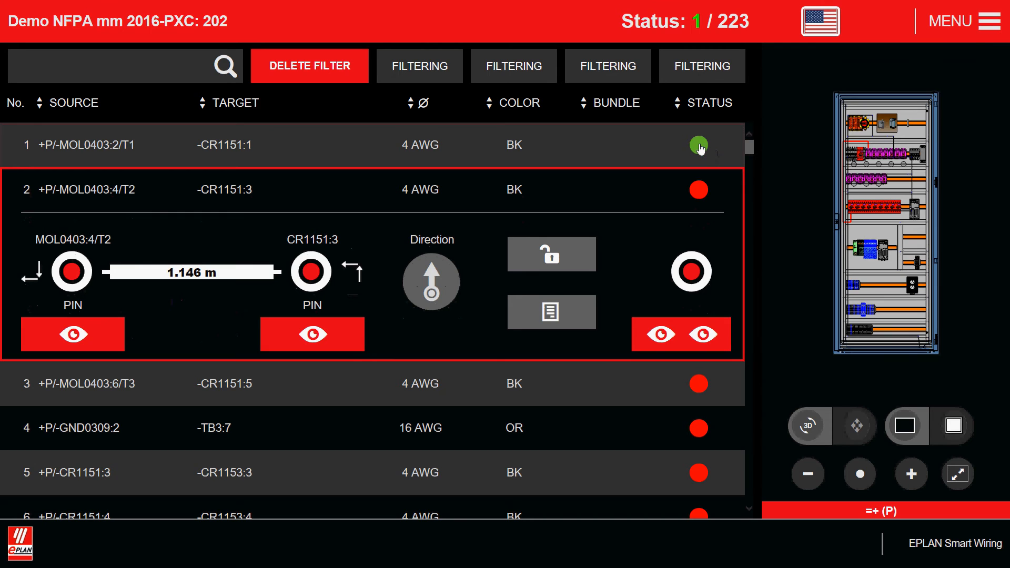
left_click(313, 334)
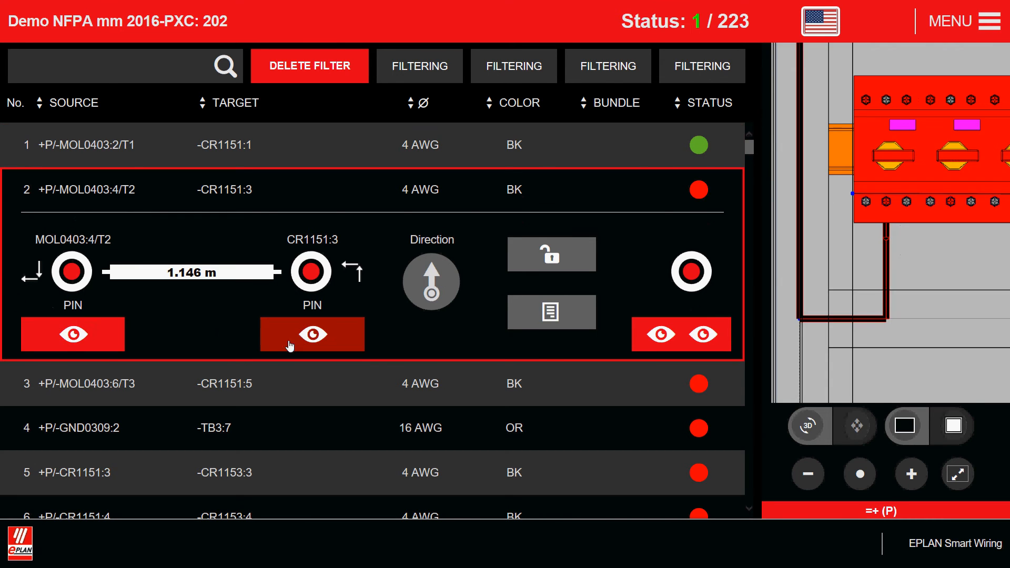
left_click(312, 333)
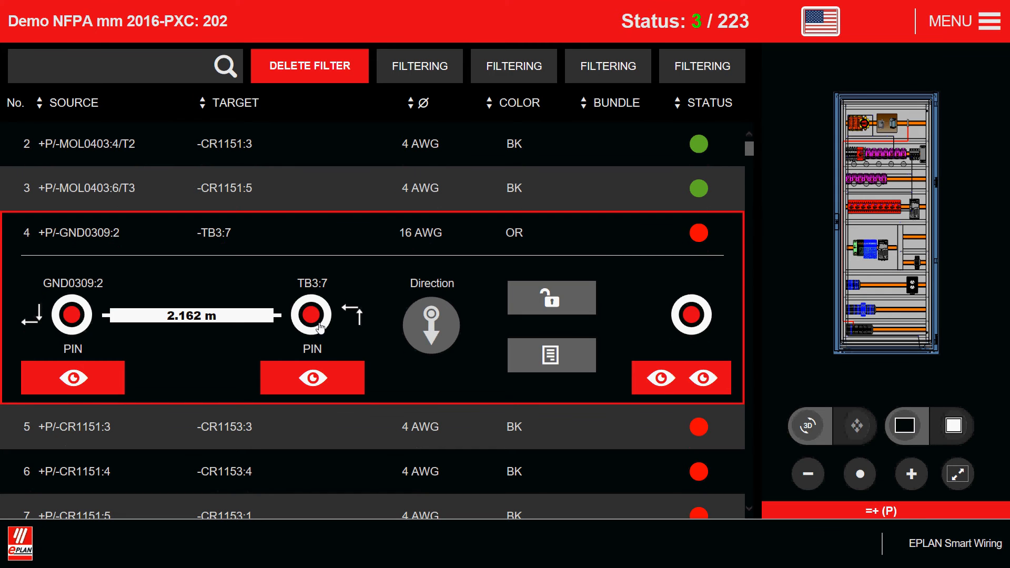
- Filter the wire list to 16 AWG wires coloured BU (blue)
left_click(420, 66)
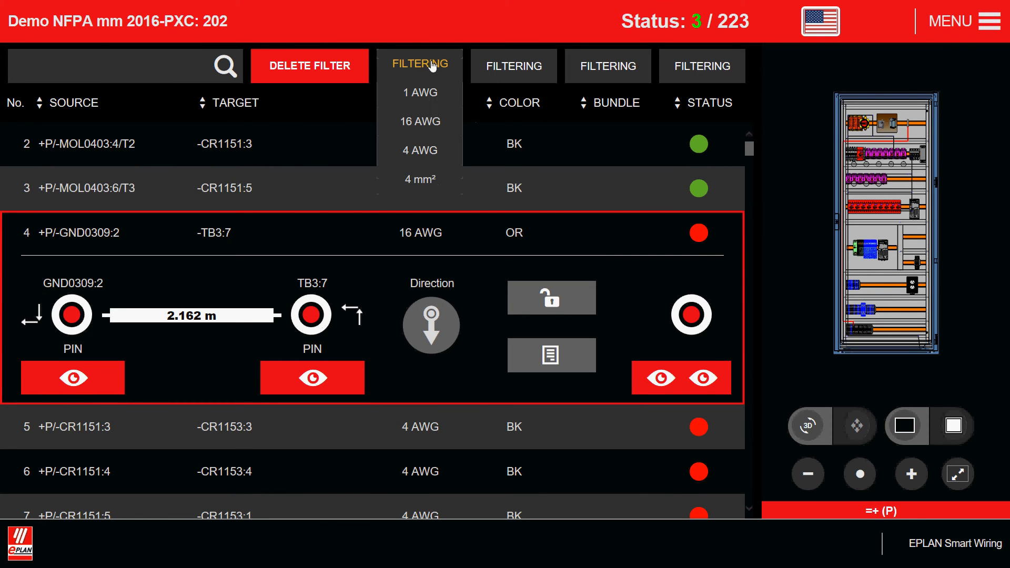
left_click(420, 121)
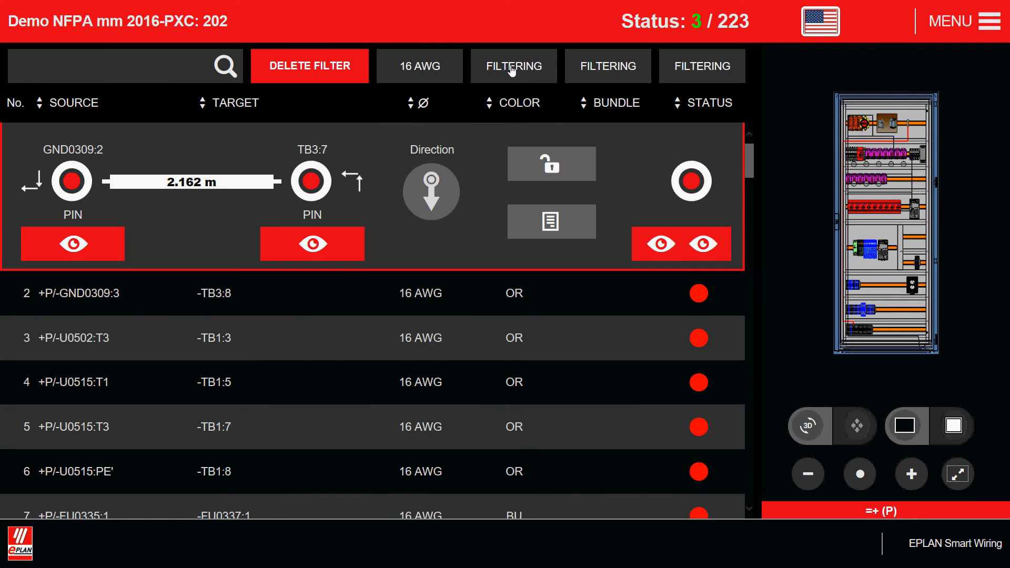
left_click(513, 66)
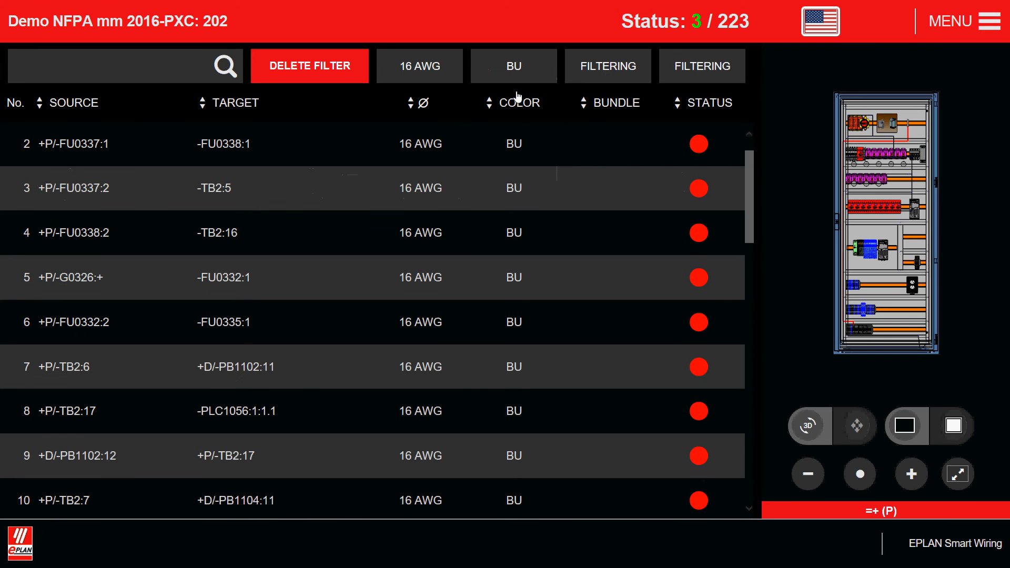
mouse_move(73, 293)
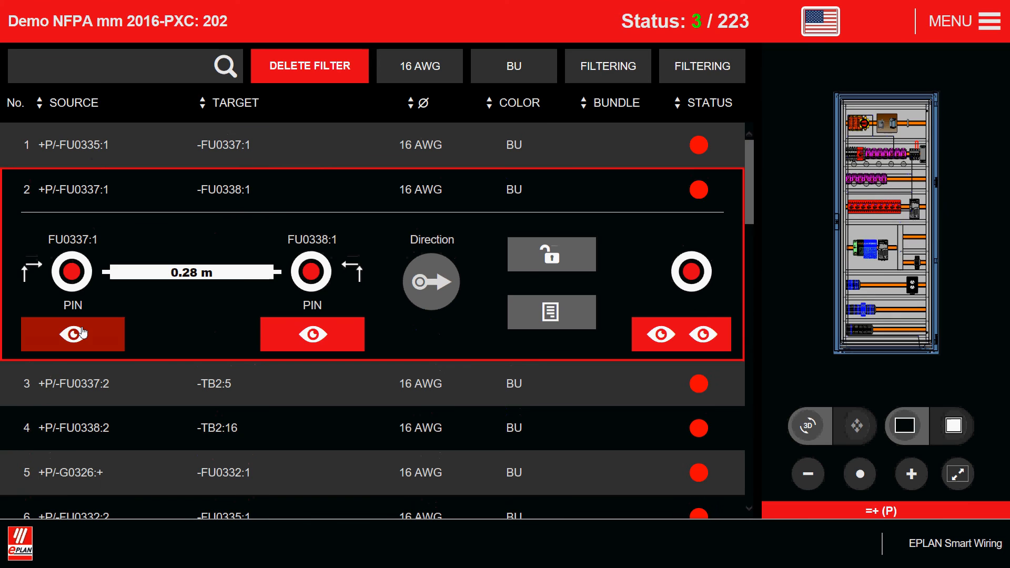
- Show the FU0337:1 and FU0338:2 pins in the layout and mark the FU0338:2 to TB2:16 wire installed
left_click(311, 334)
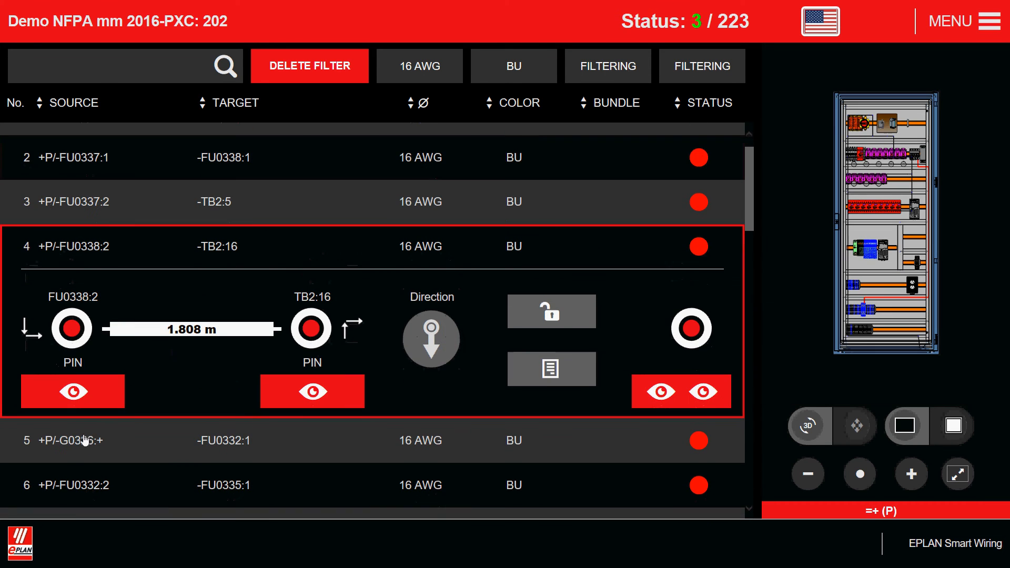
left_click(73, 391)
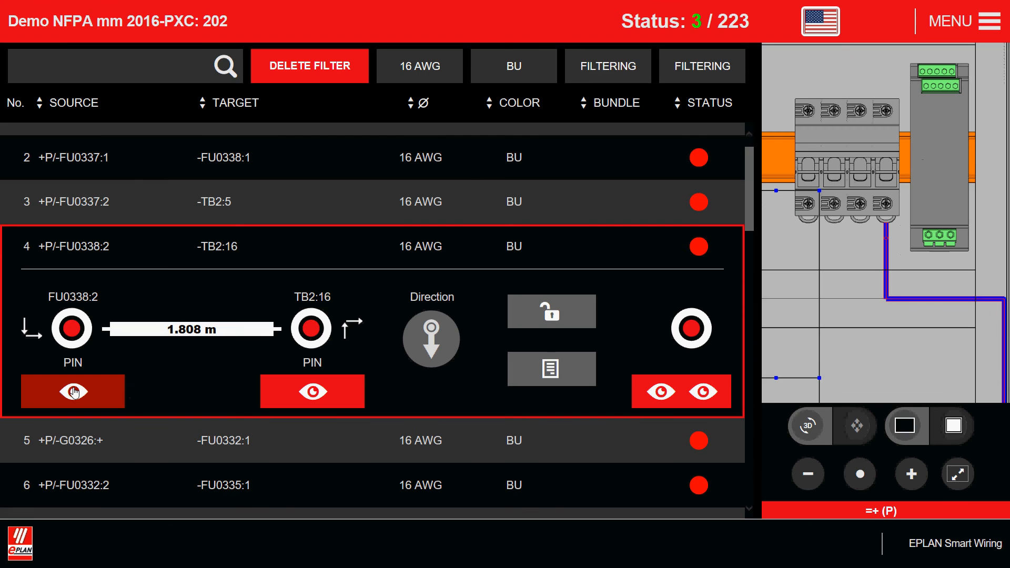
left_click(312, 391)
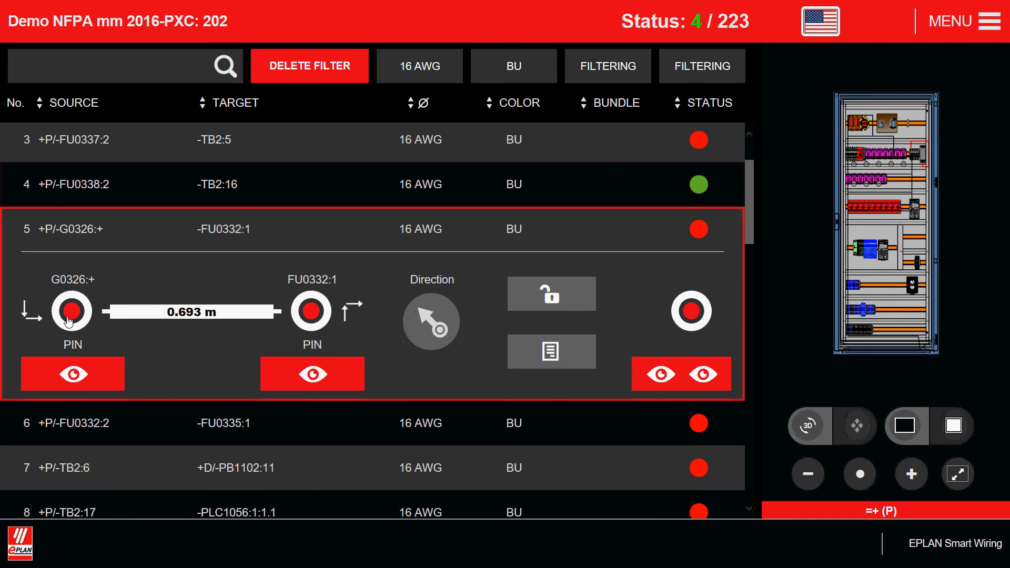
mouse_move(583, 150)
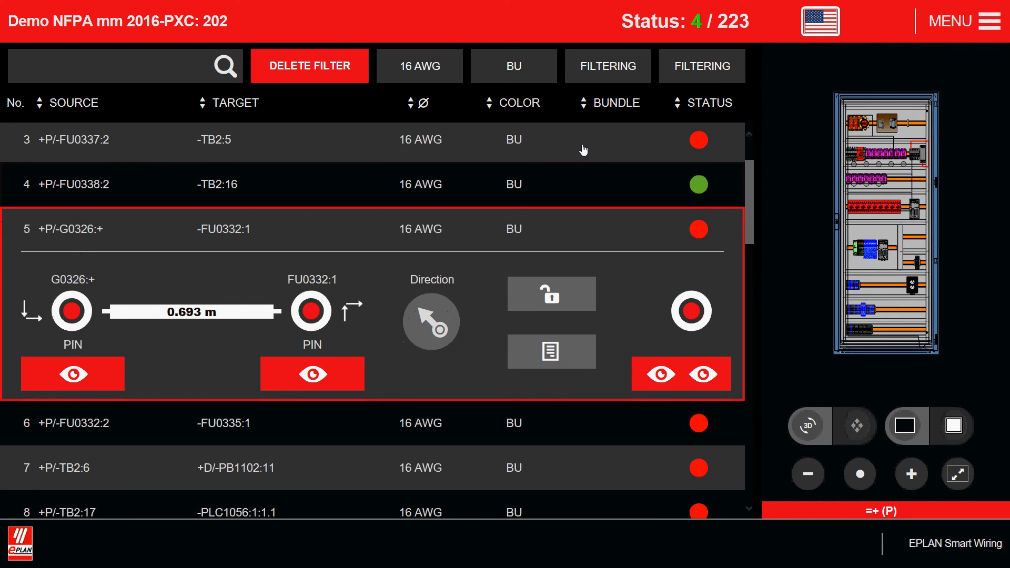
- Add a Not installed status filter so only uninstalled blue 16 AWG wires are listed
left_click(702, 65)
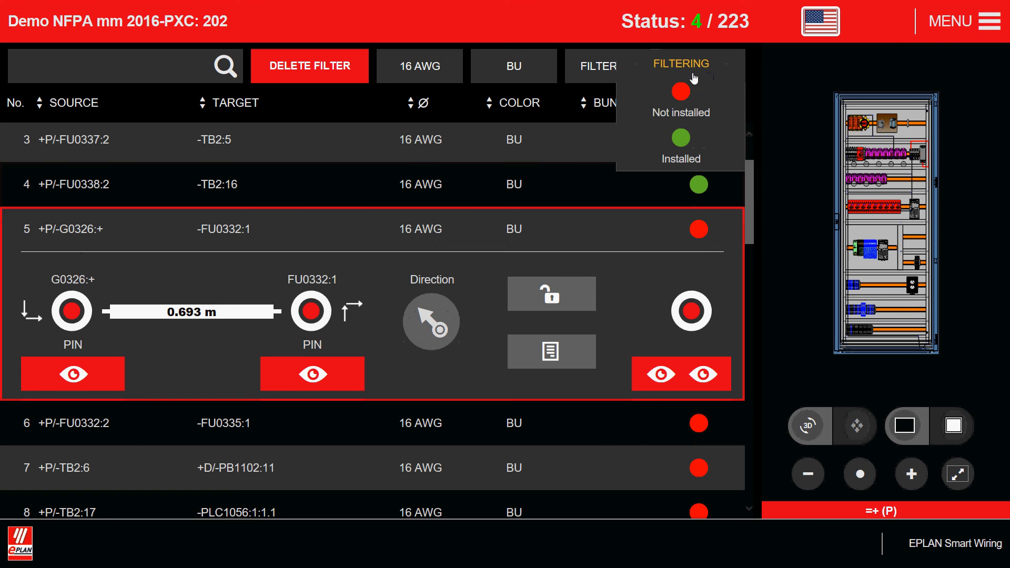
mouse_move(690, 159)
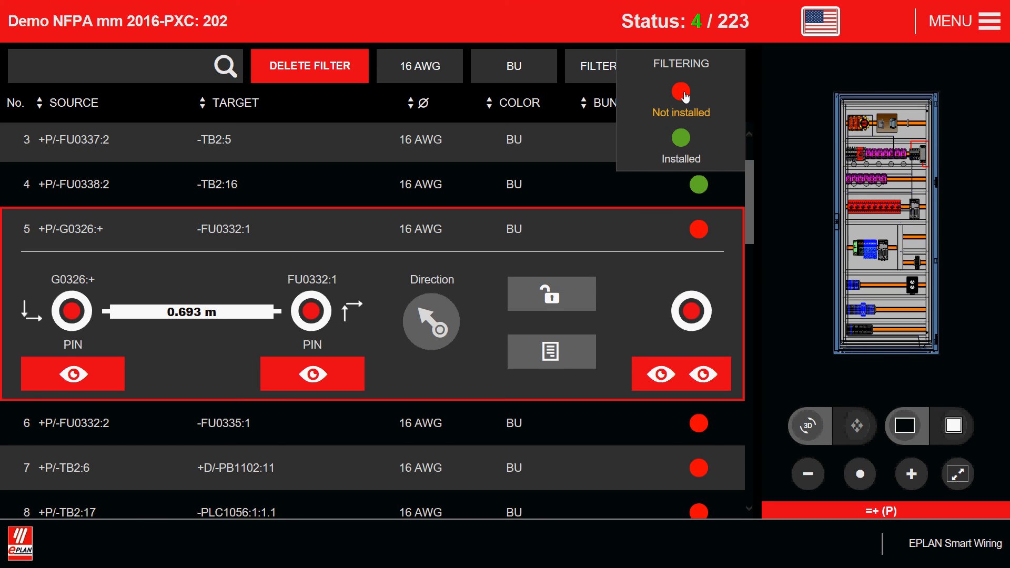
left_click(681, 92)
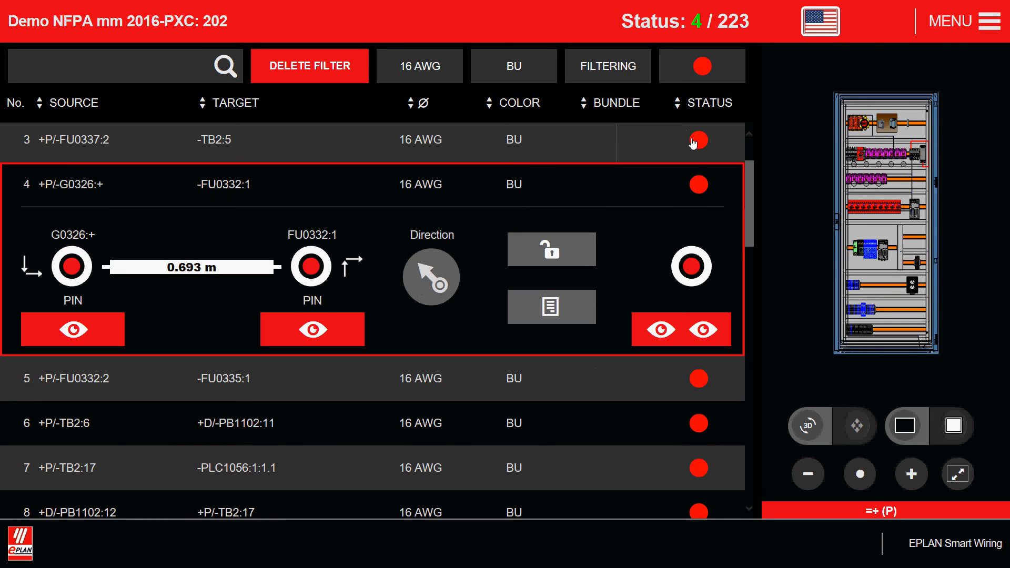
left_click(701, 65)
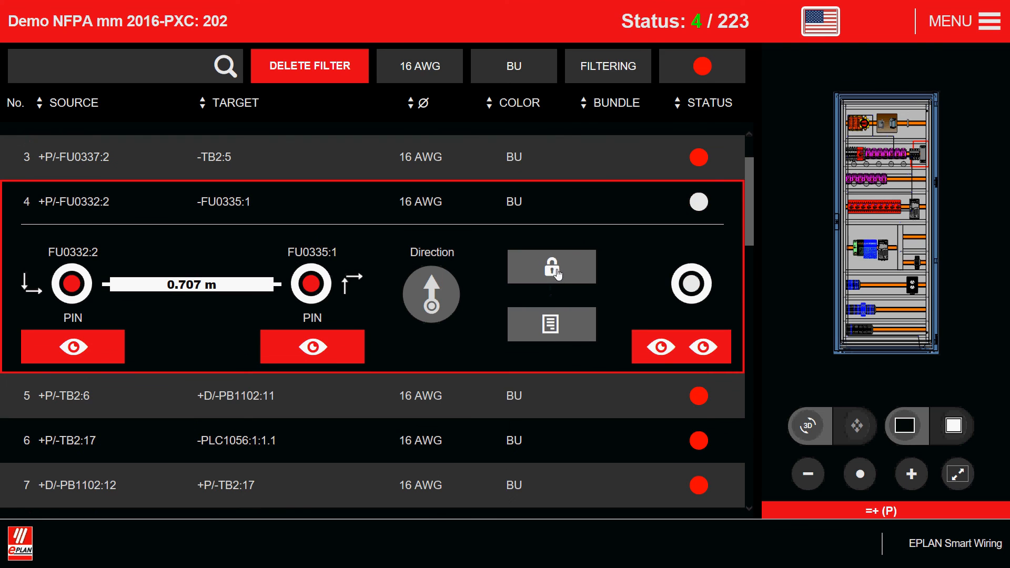
mouse_move(596, 272)
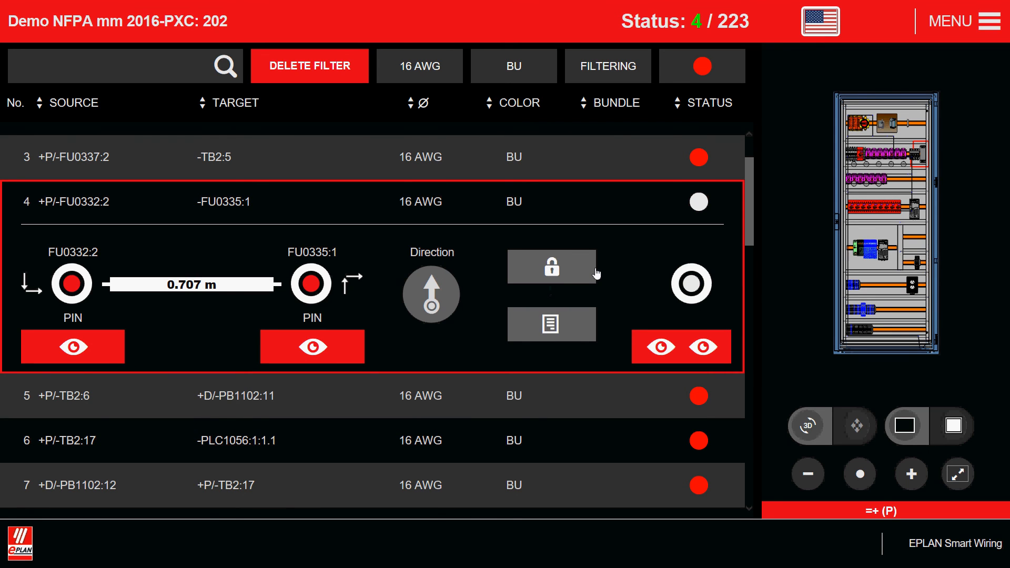
mouse_move(483, 330)
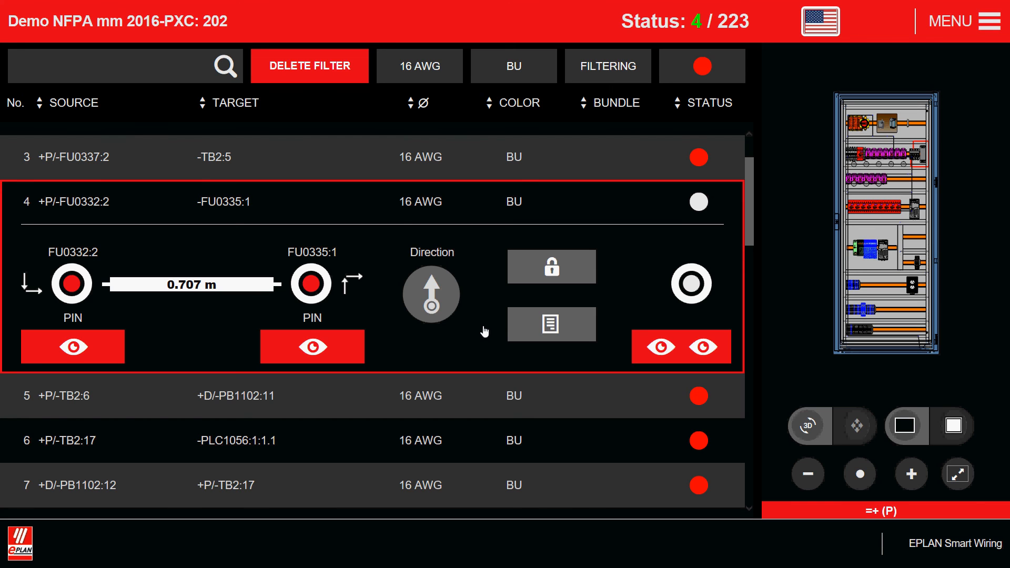
mouse_move(452, 207)
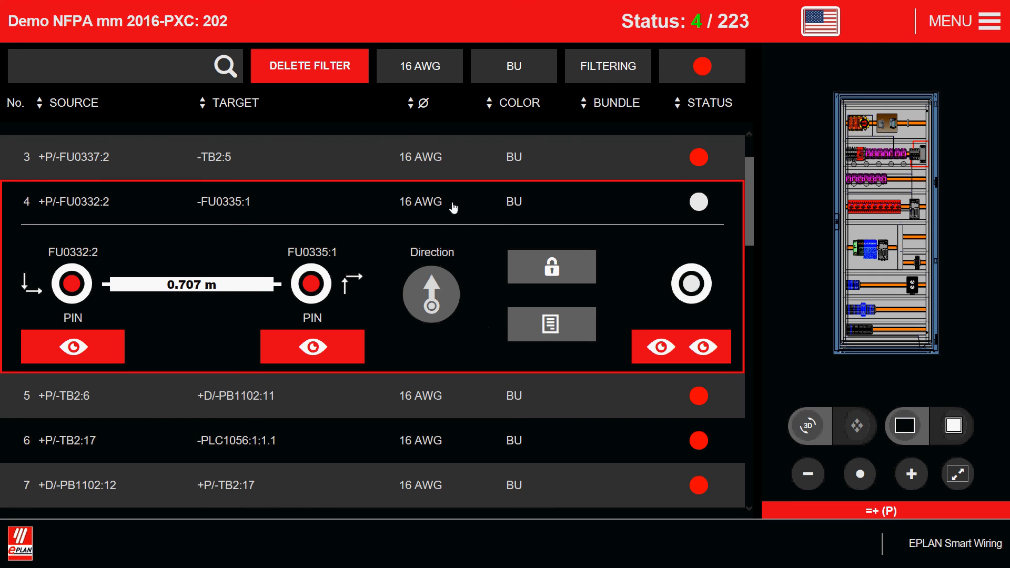
mouse_move(456, 211)
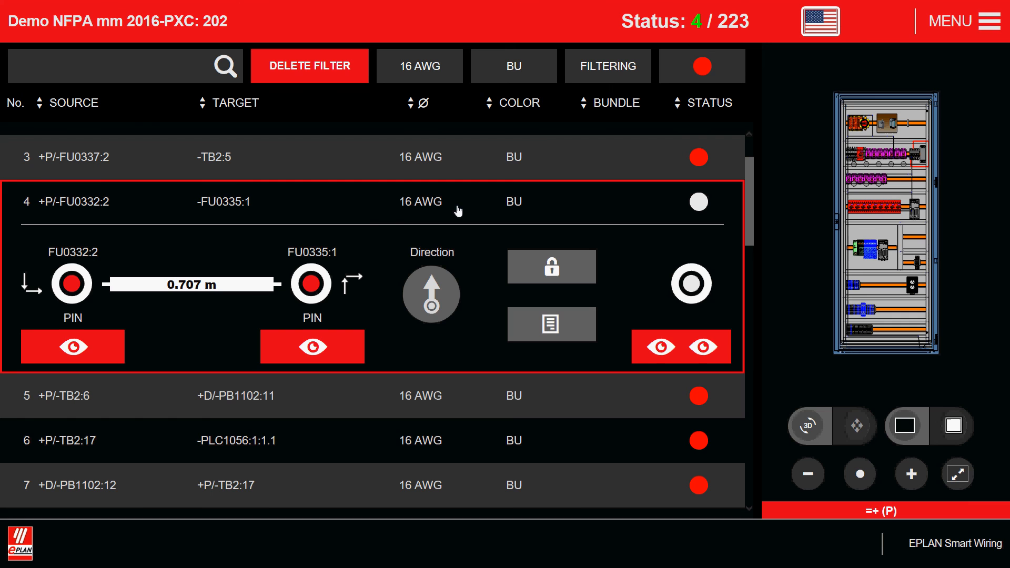
mouse_move(874, 156)
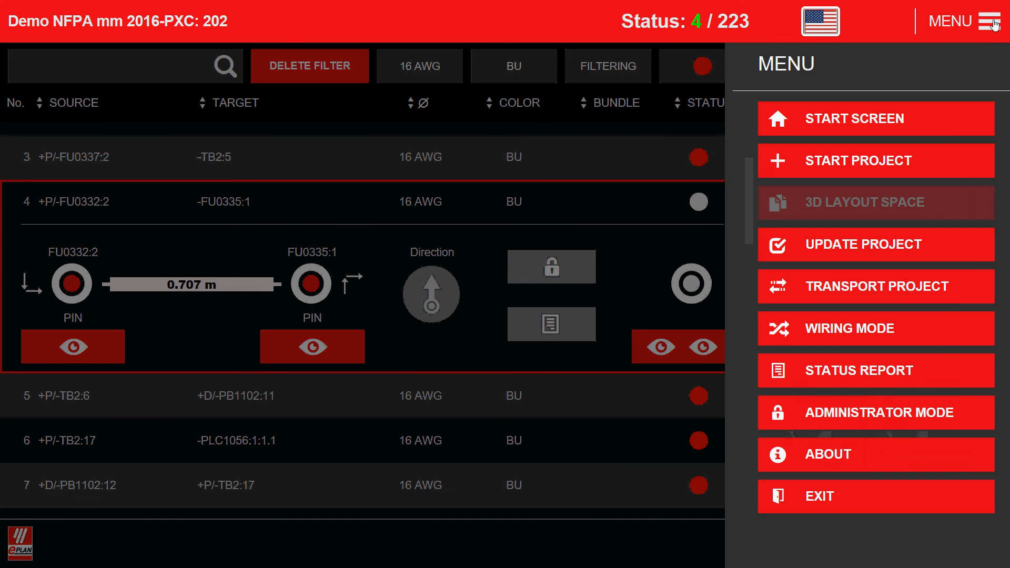
- Exit Smart Wiring and bring up the EPLAN website in the browser
left_click(819, 495)
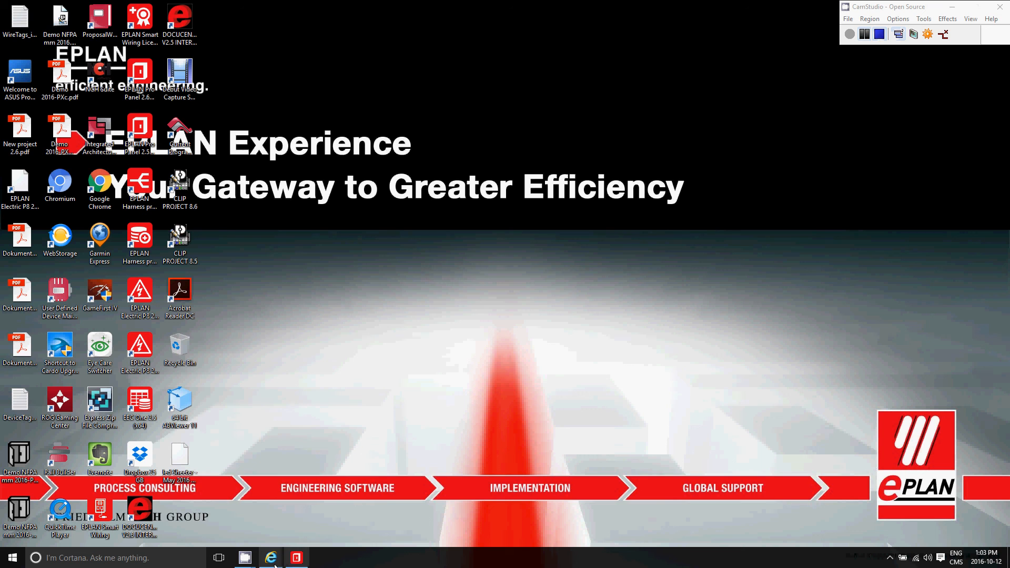
left_click(270, 558)
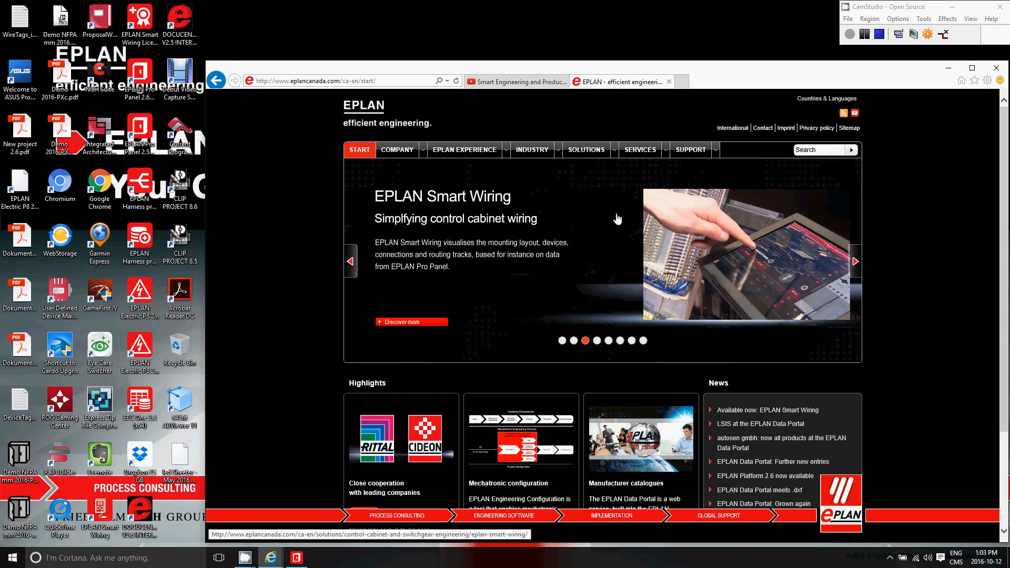
mouse_move(637, 255)
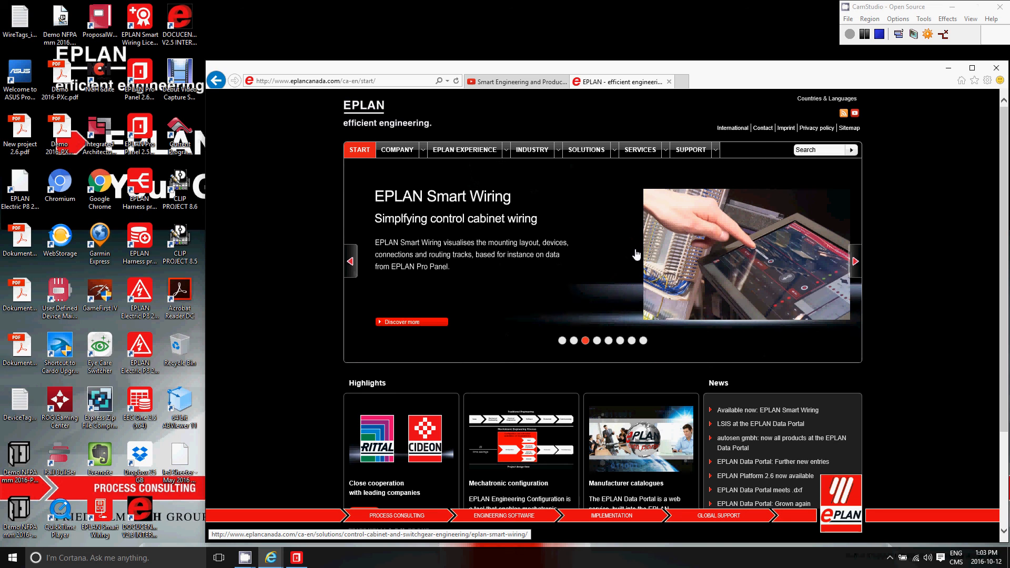